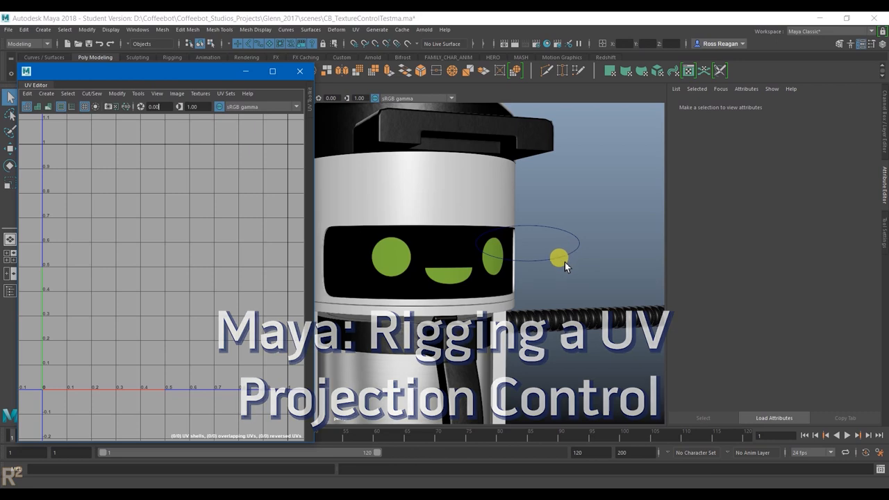
Select the EyeControl and move it around its ring so the green face slides across the screen.
left_click(559, 258)
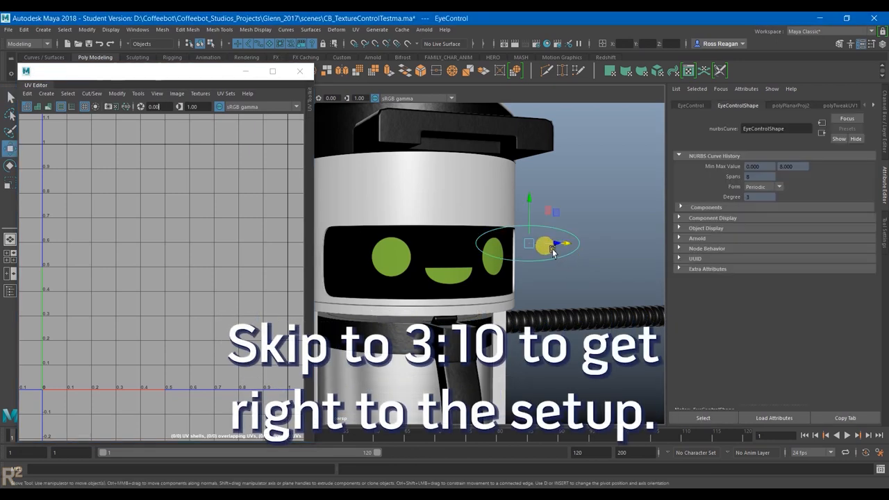
left_click_drag(549, 243, 583, 167)
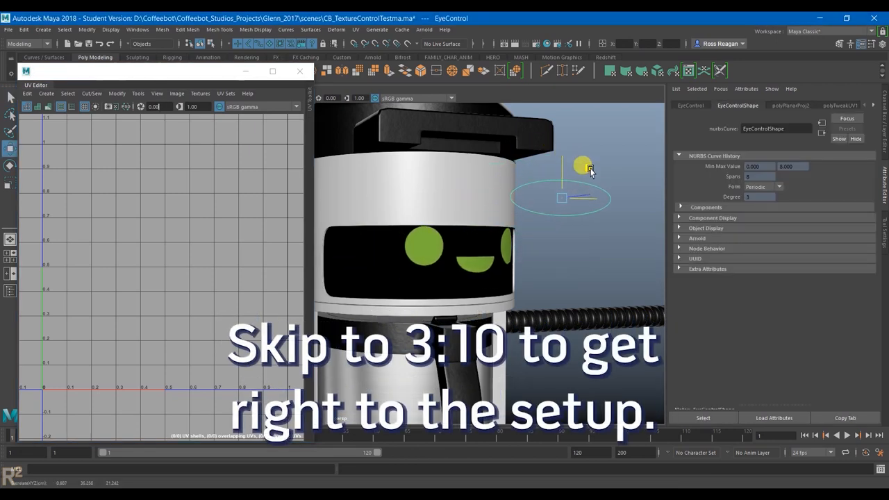
left_click_drag(589, 167, 531, 183)
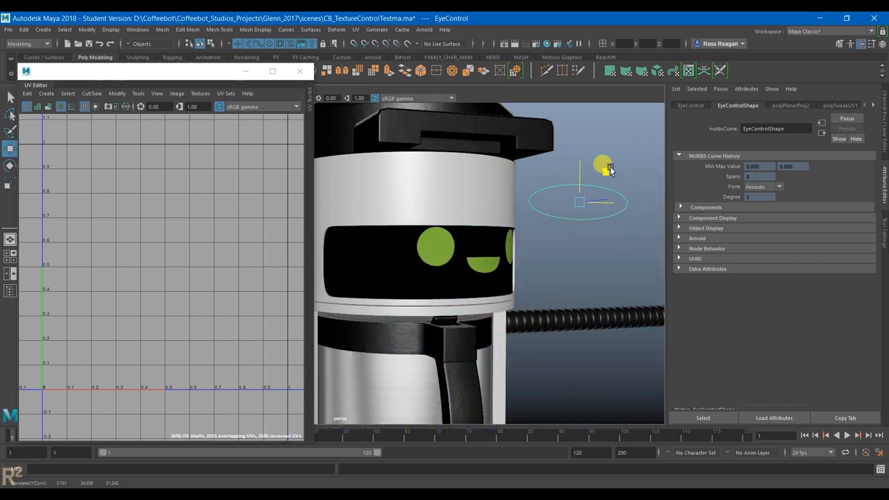
left_click_drag(609, 170, 592, 184)
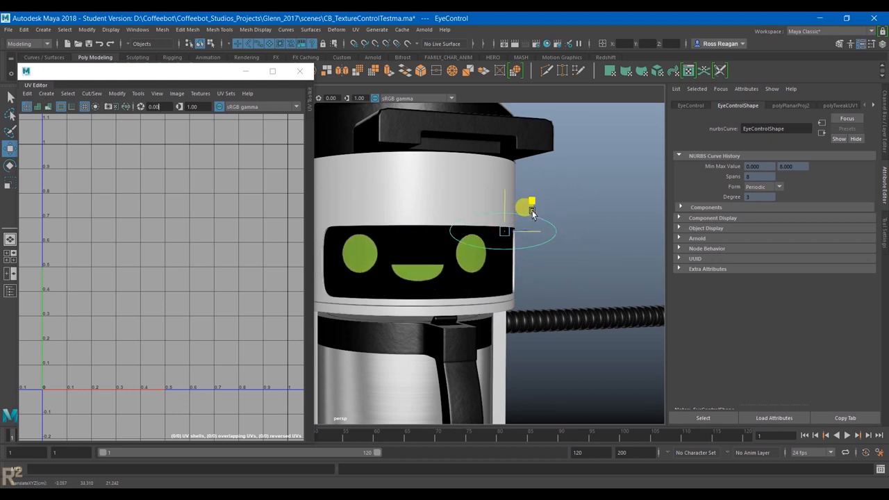
Move the EyeControl up near the head top and back above its ring, the face texture following.
left_click_drag(530, 205, 572, 184)
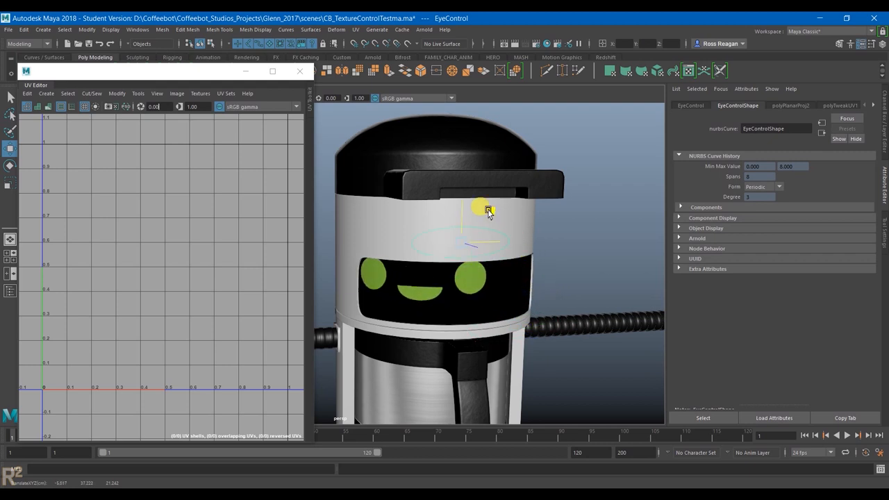
left_click_drag(486, 209, 617, 164)
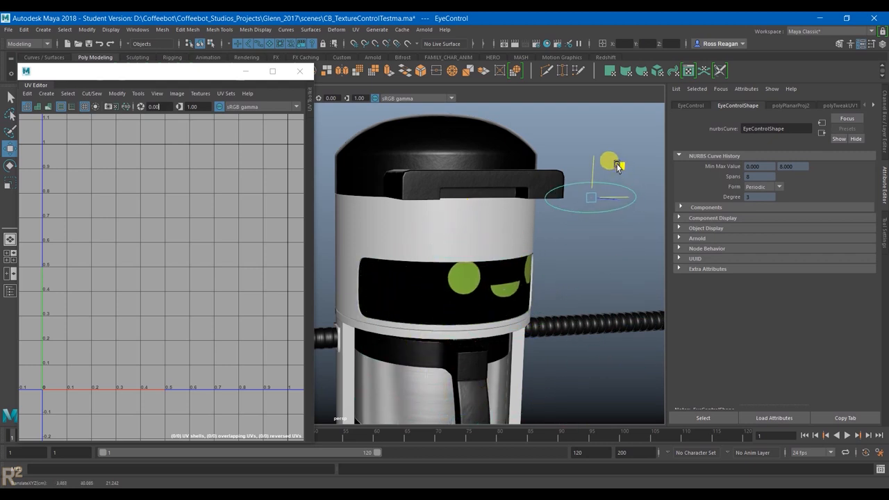
left_click_drag(617, 164, 548, 286)
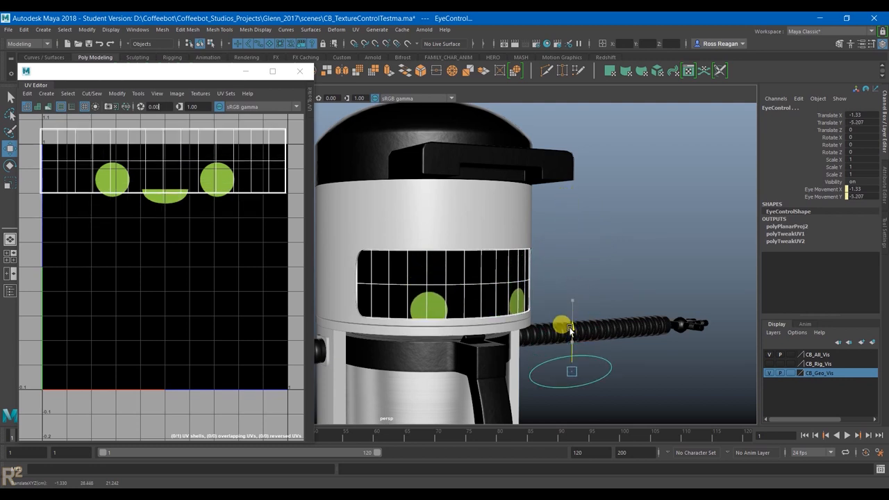
Translate the EyeControl down, right, sideways and lower, watching the face shift on screen and in the UVs.
left_click_drag(573, 326, 573, 250)
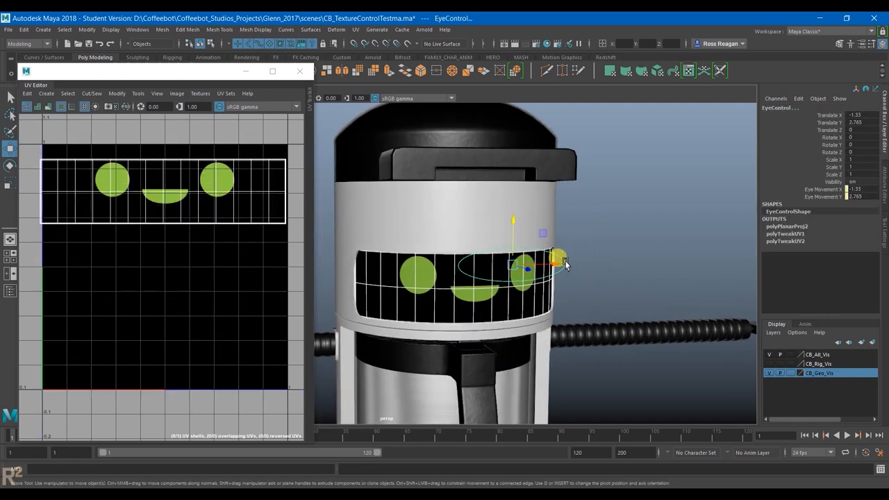
left_click_drag(549, 262, 591, 263)
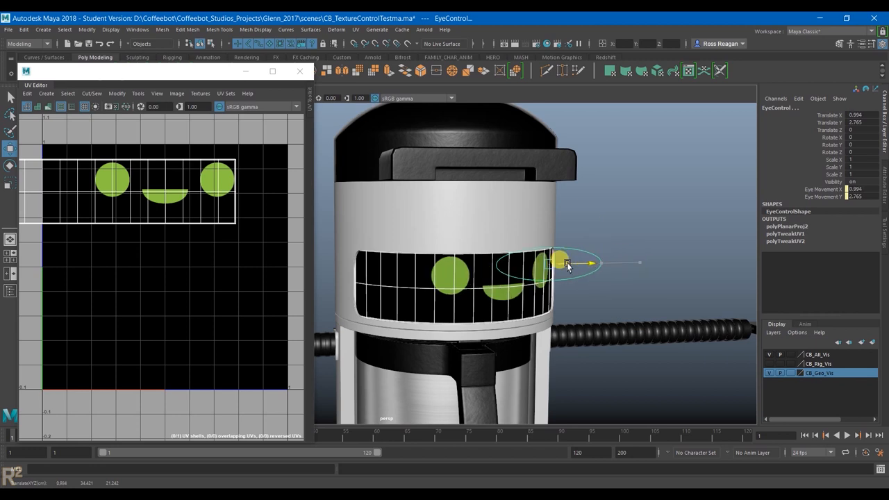
left_click_drag(562, 263, 472, 267)
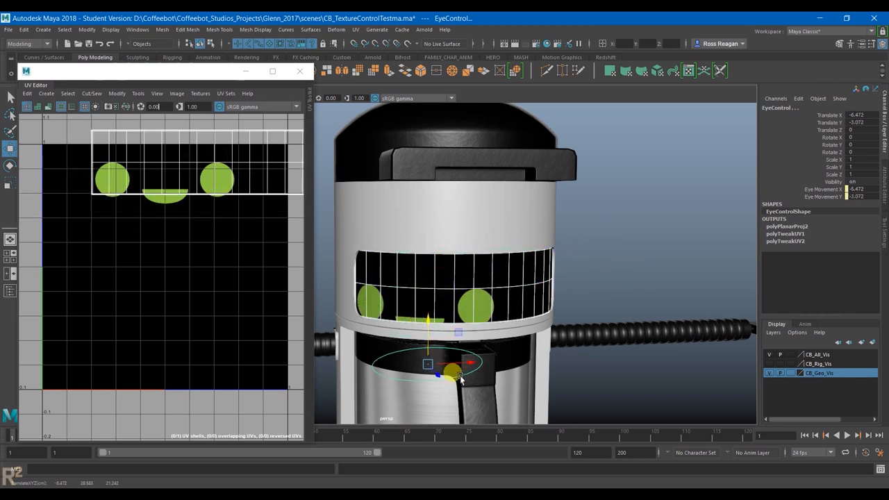
left_click_drag(459, 375, 604, 356)
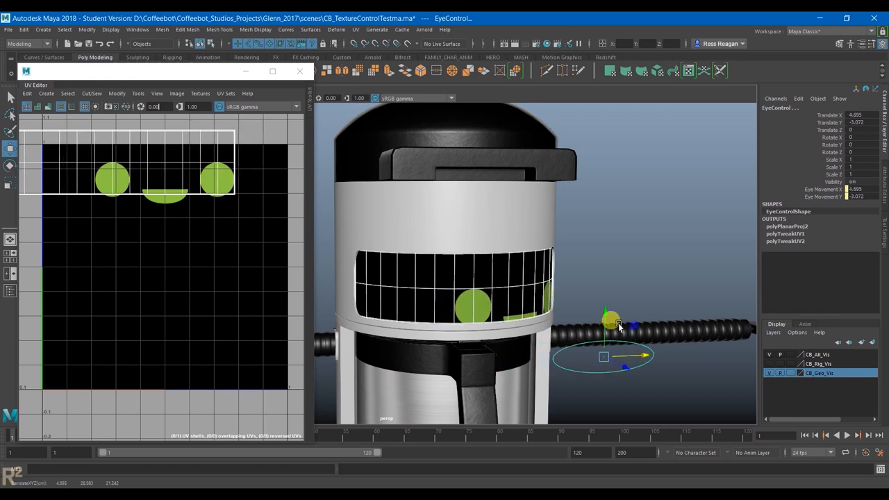
left_click_drag(618, 322, 639, 220)
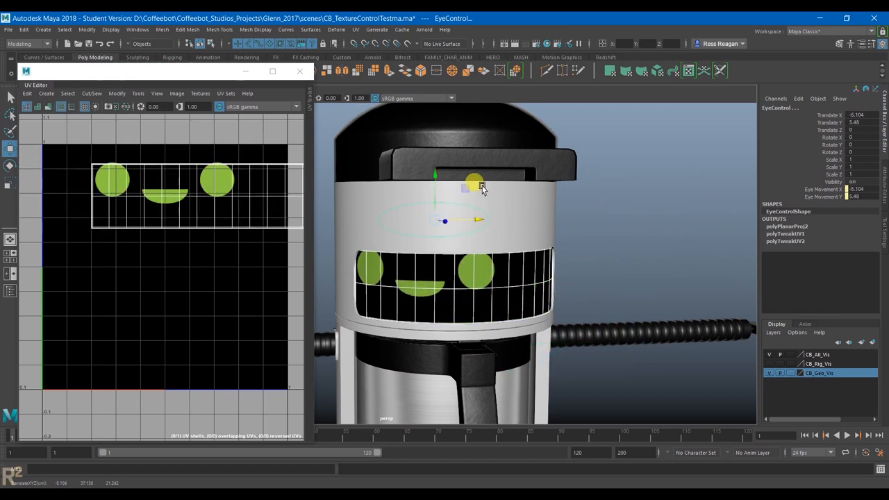
Raise the EyeControl up and to the right, then bring it back beside its ring to recenter the face.
left_click_drag(476, 187, 350, 178)
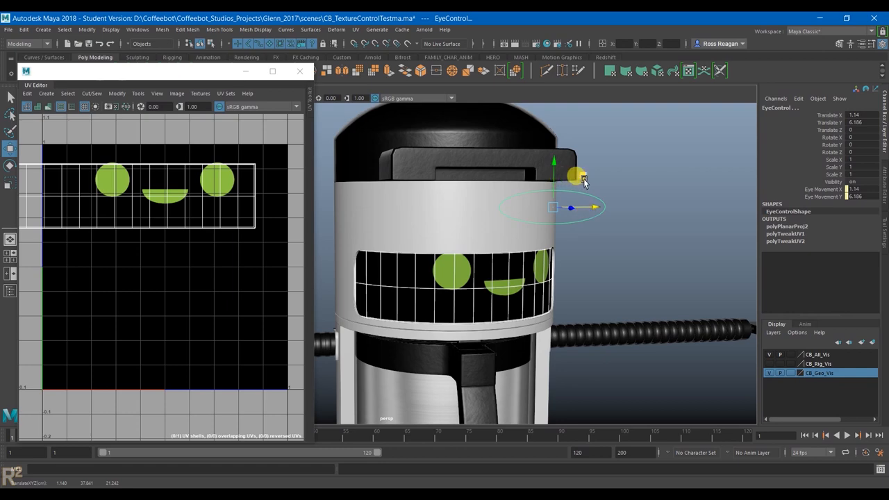
left_click_drag(583, 175, 540, 277)
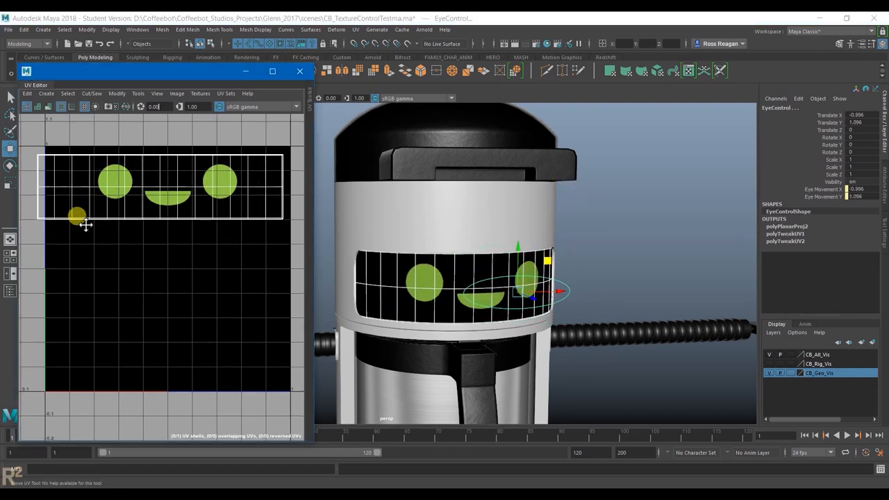
left_click_drag(77, 216, 214, 279)
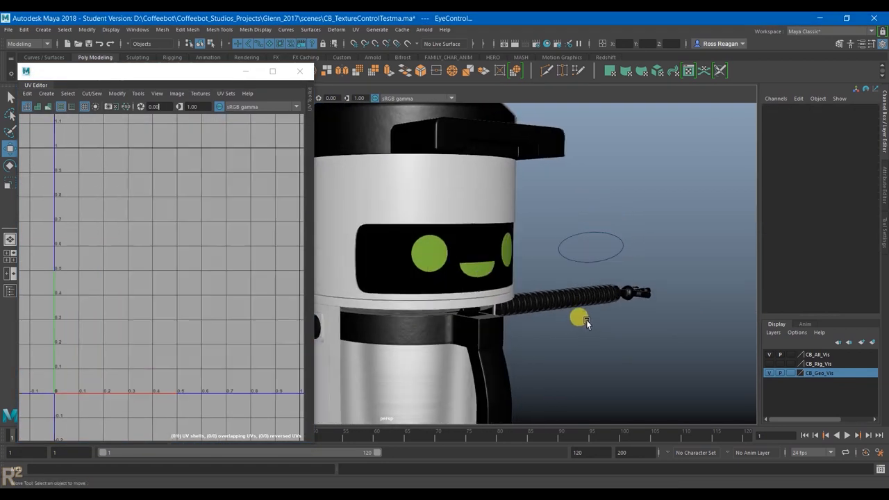
left_click_drag(580, 317, 521, 241)
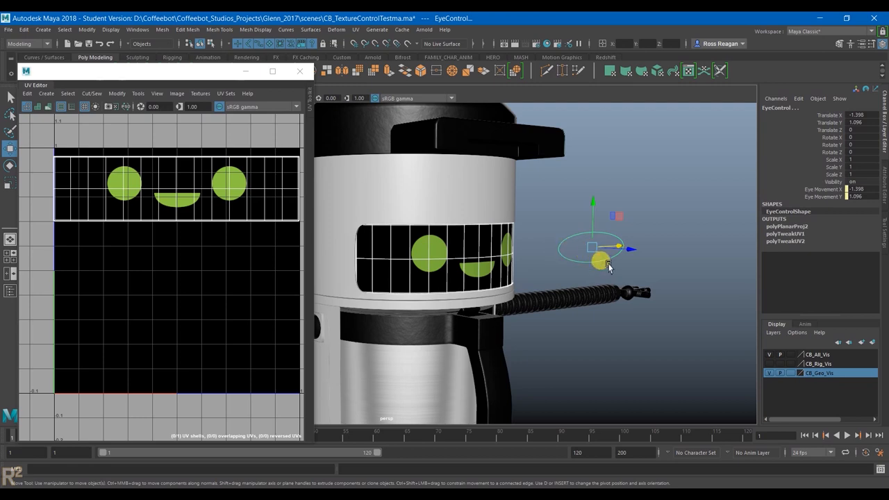
left_click_drag(600, 261, 539, 233)
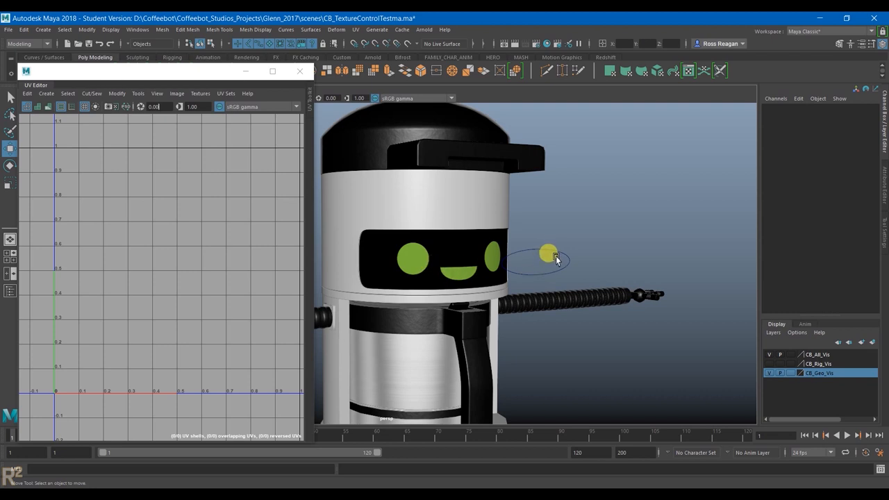
Translate the EyeControl sphere upward from its ring to the top of the robot's head.
left_click_drag(548, 253, 550, 229)
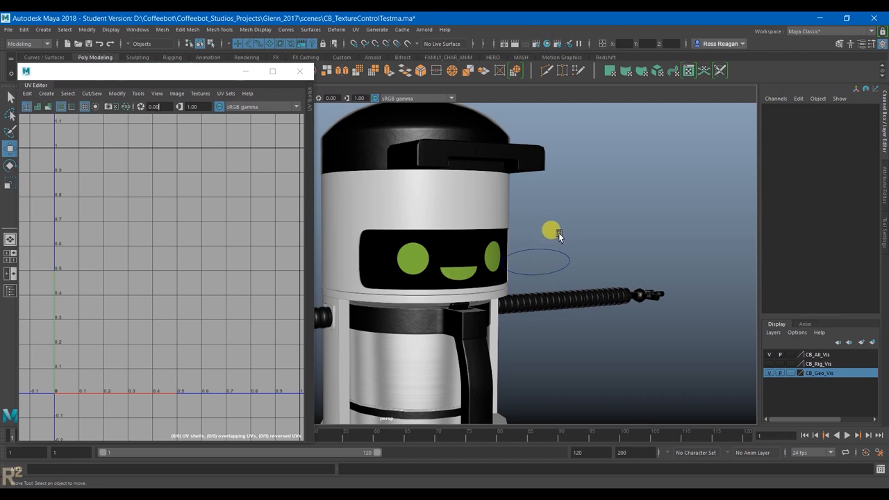
left_click_drag(550, 229, 516, 161)
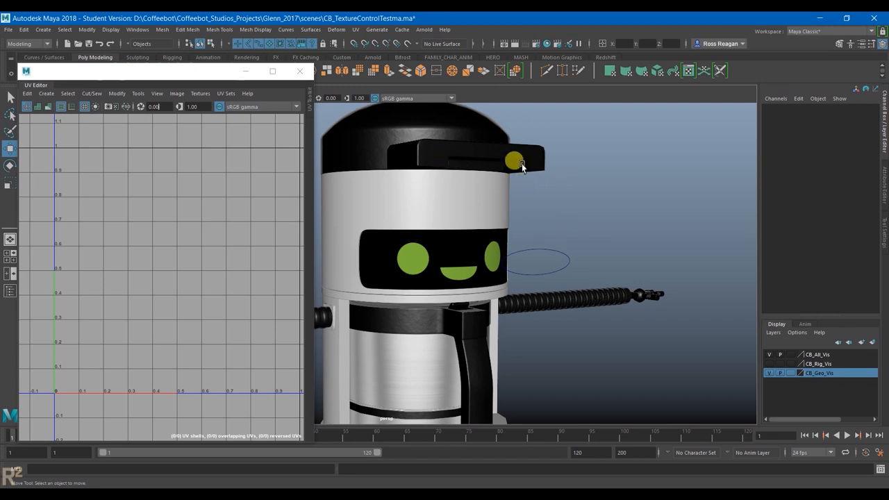
left_click_drag(521, 161, 545, 189)
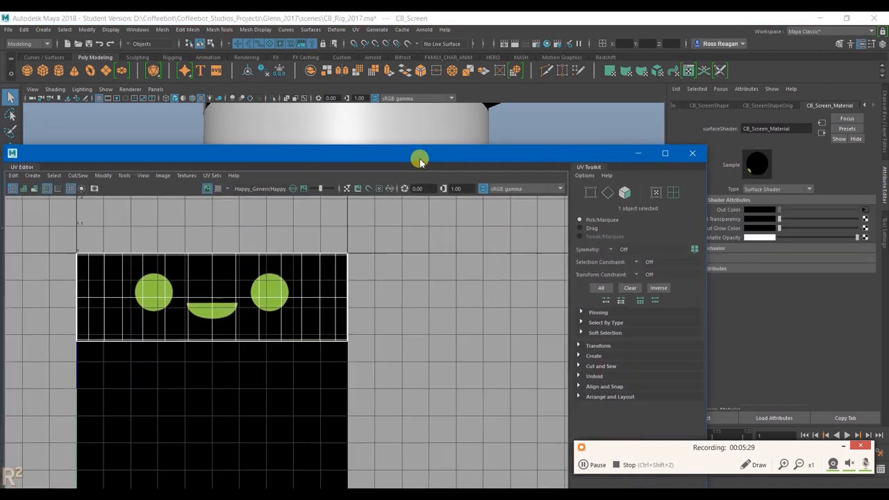
Move the UV Editor window down out of the way to reveal the CB_Screen mesh.
left_click_drag(419, 157, 410, 143)
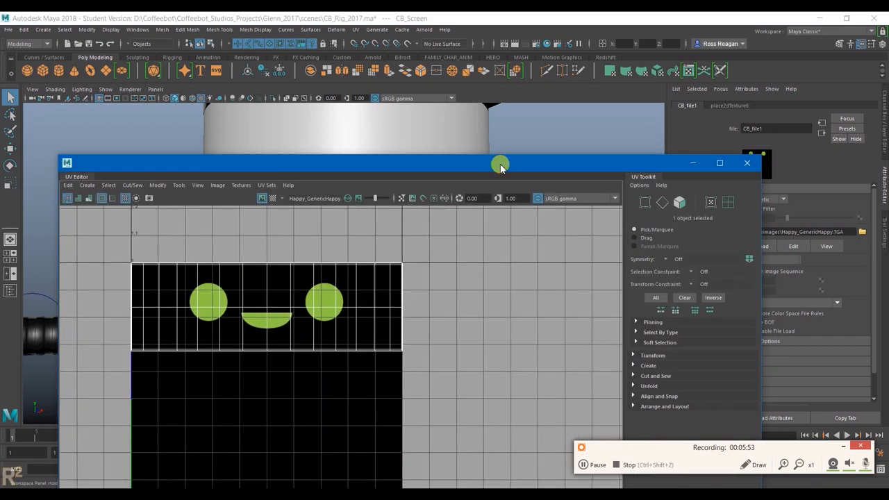
left_click_drag(500, 164, 398, 312)
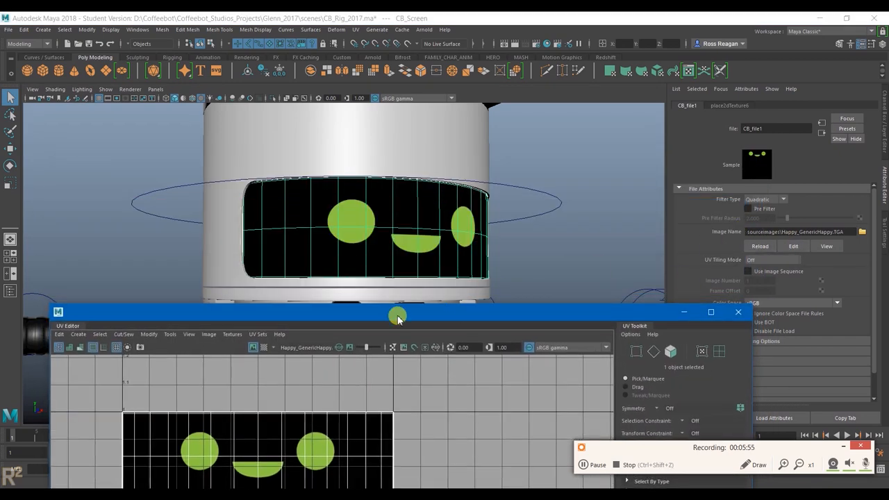
left_click_drag(398, 312, 573, 147)
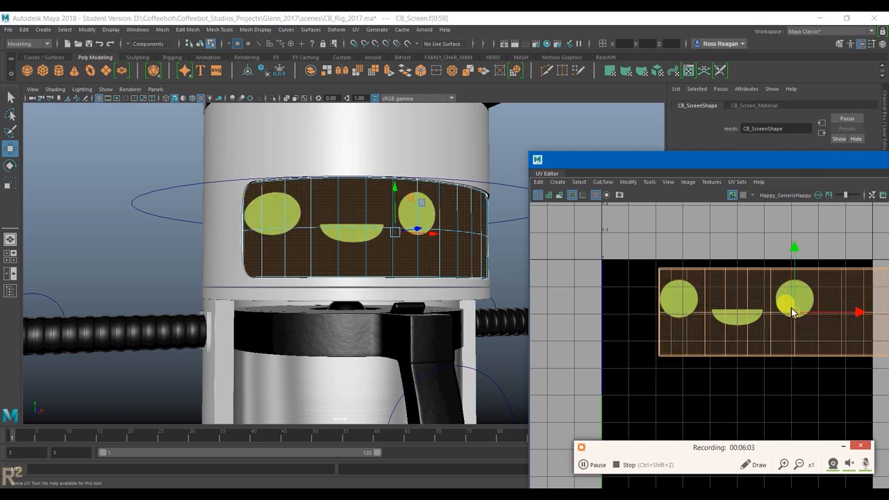
Slide the screen's UVs over the happy face texture and bring the UV Editor back into place.
left_click_drag(791, 312, 784, 305)
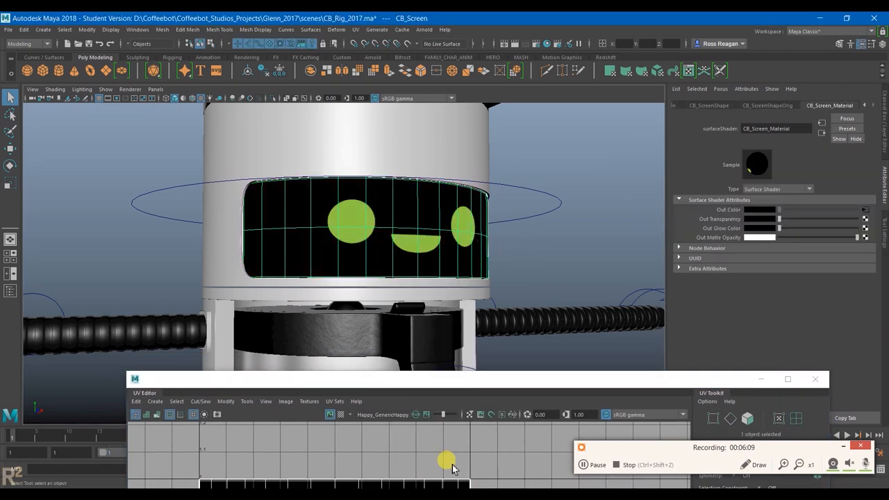
left_click_drag(445, 378, 470, 253)
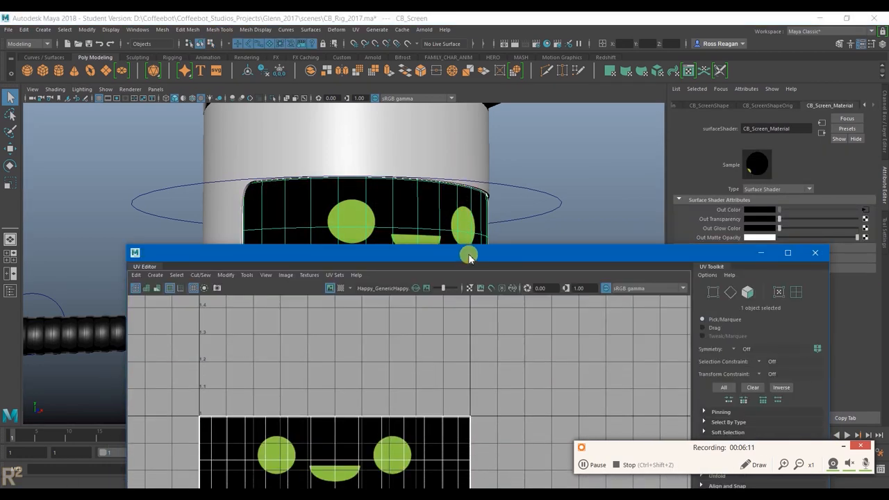
left_click_drag(470, 255, 567, 331)
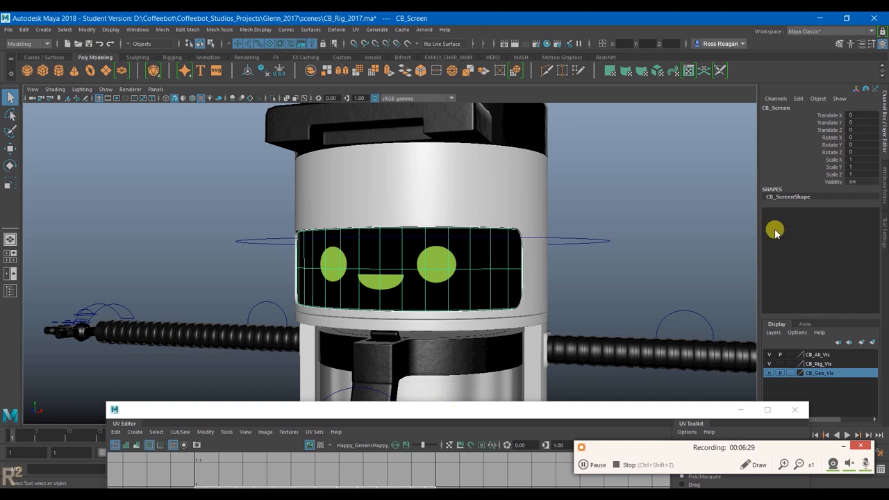
mouse_move(819, 229)
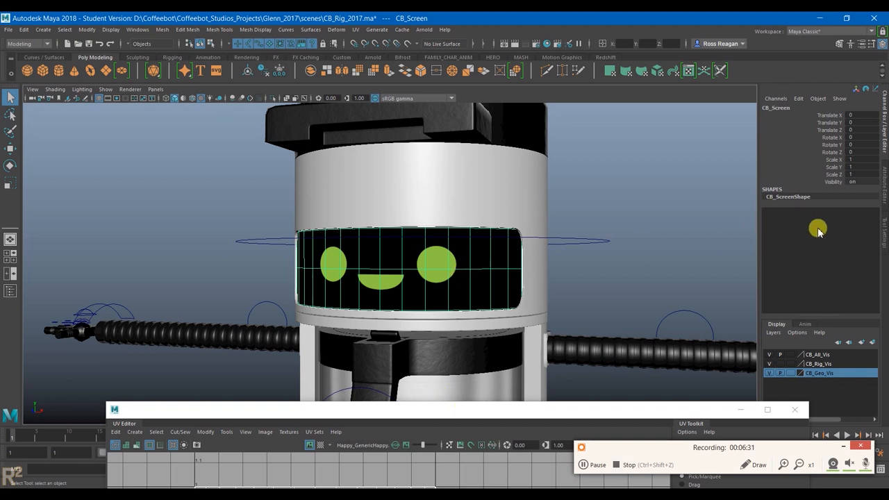
mouse_move(828, 232)
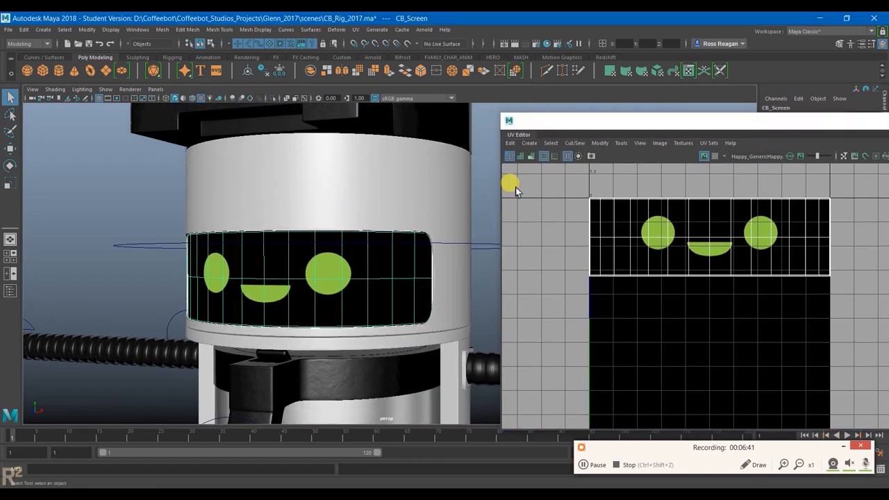
Apply a planar UV projection to the screen mesh, projecting from the Z axis.
left_click(529, 142)
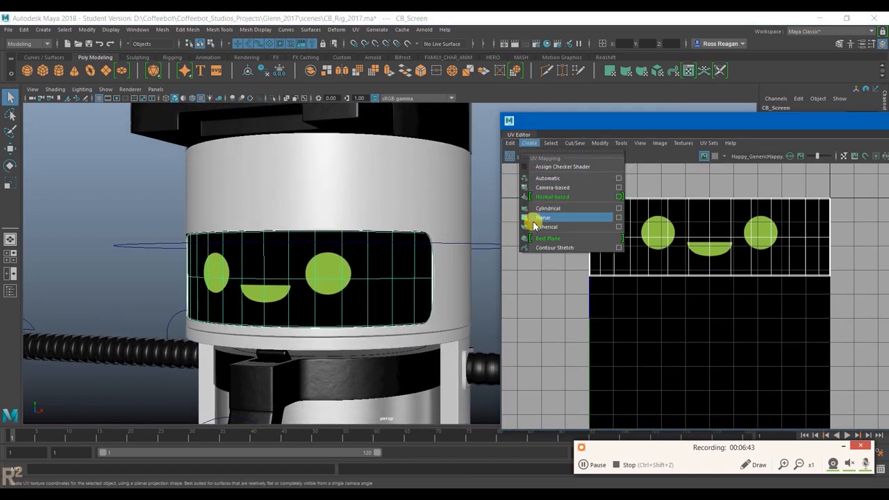
left_click(618, 217)
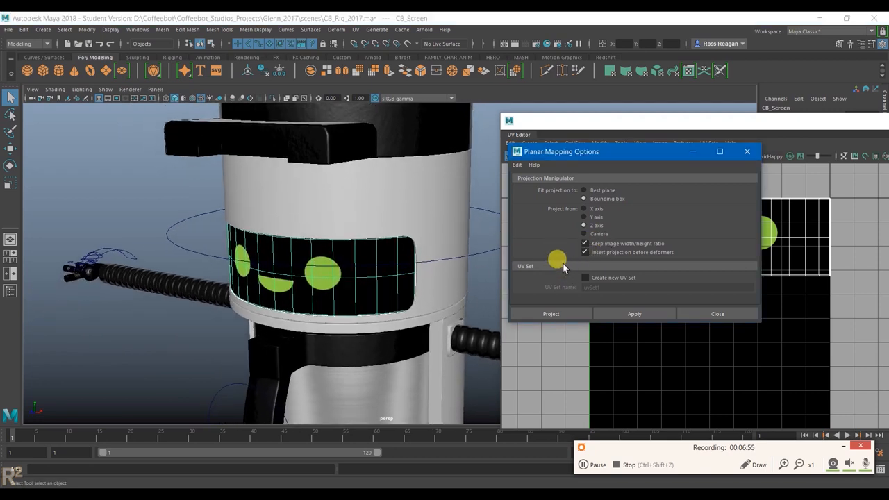
left_click(634, 314)
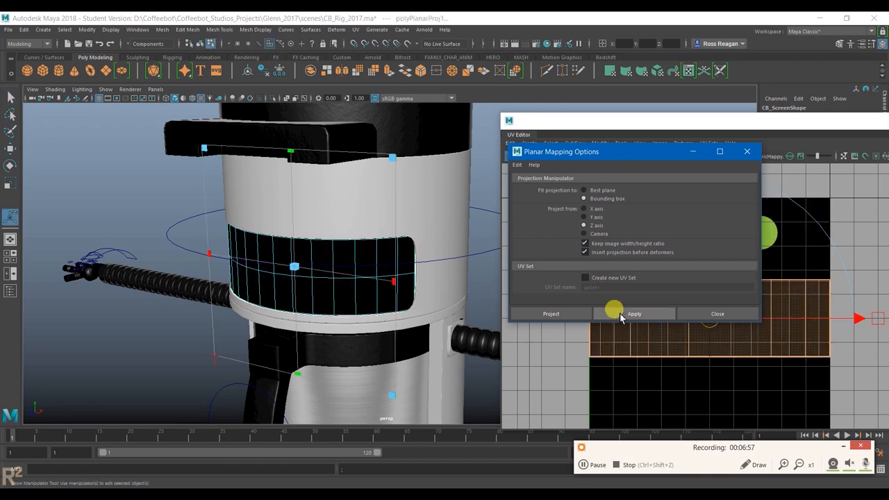
left_click(633, 314)
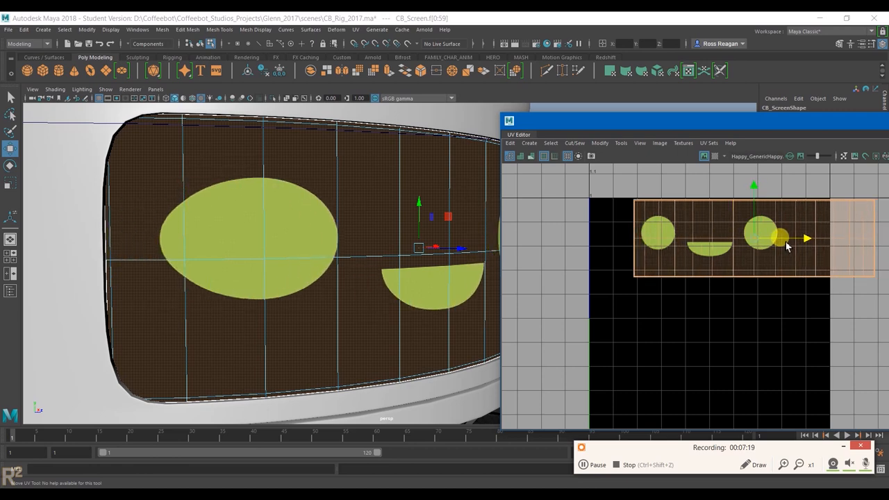
Move, lay out and scale the screen's UV shell so both eyes and the mouth frame the face texture.
left_click_drag(785, 239, 761, 243)
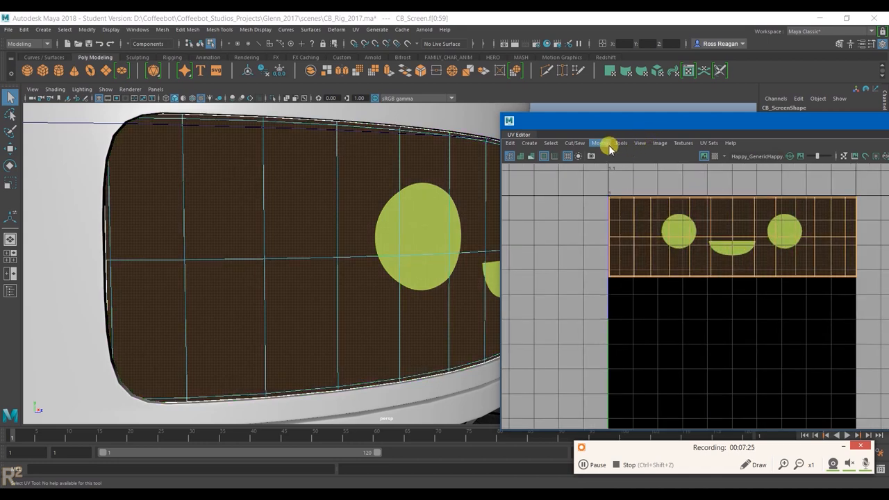
left_click(600, 143)
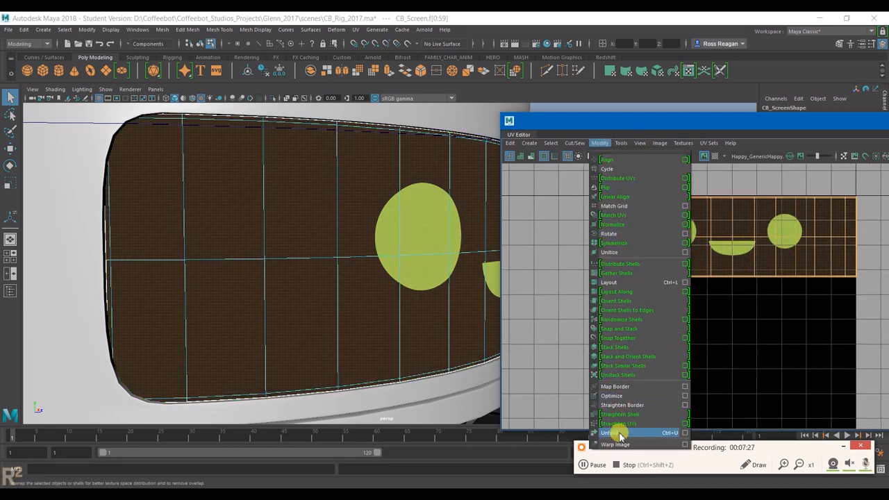
left_click(608, 434)
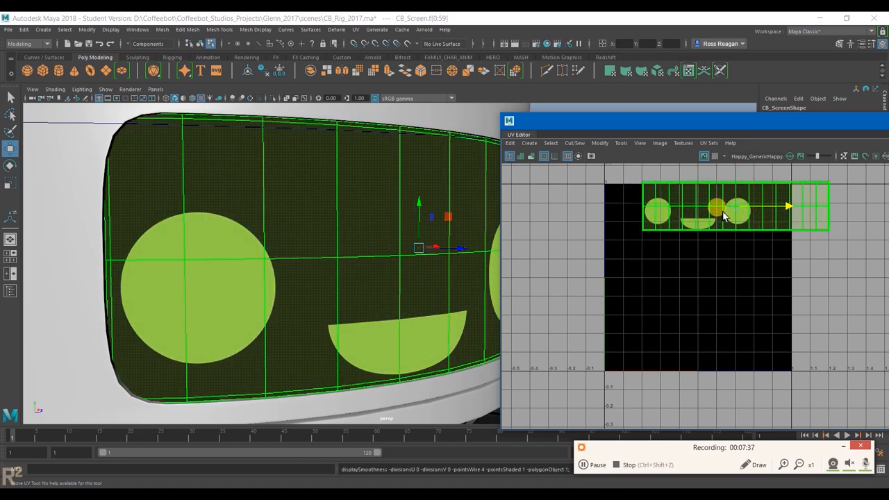
left_click_drag(722, 211, 737, 264)
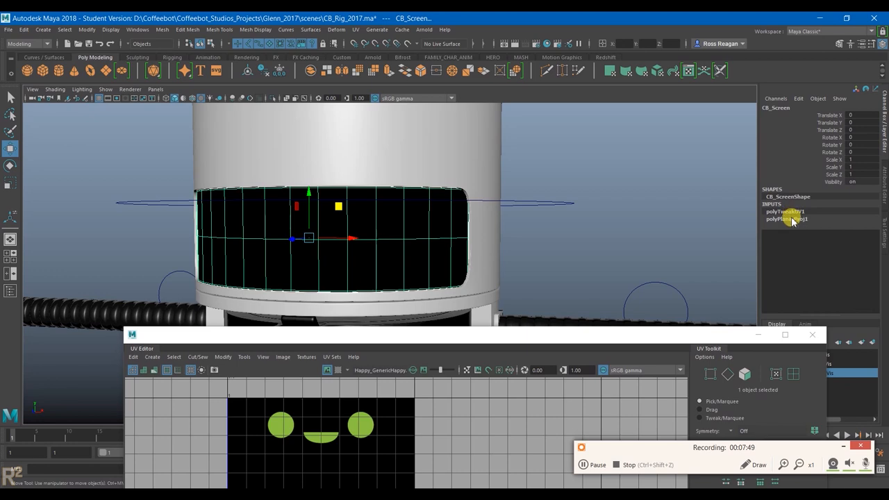
Select polyPlanarProj in the Channel Box and edit its Projection Center values.
left_click(786, 219)
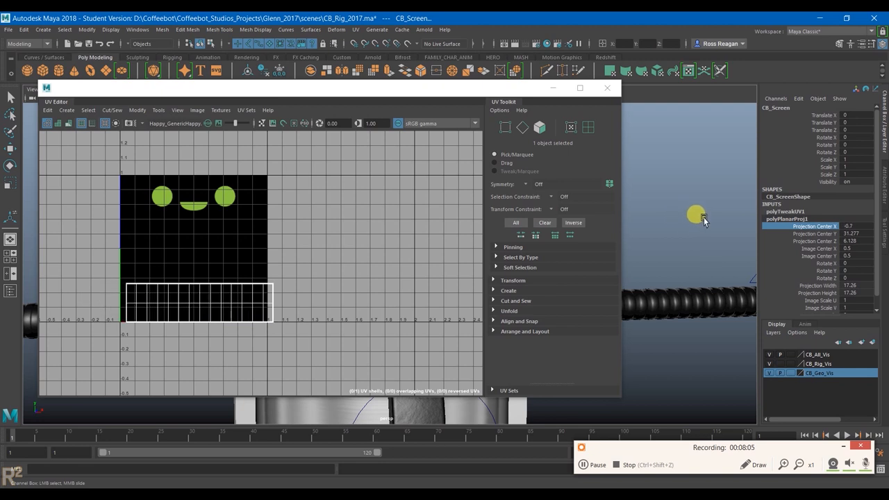
left_click_drag(698, 216, 678, 211)
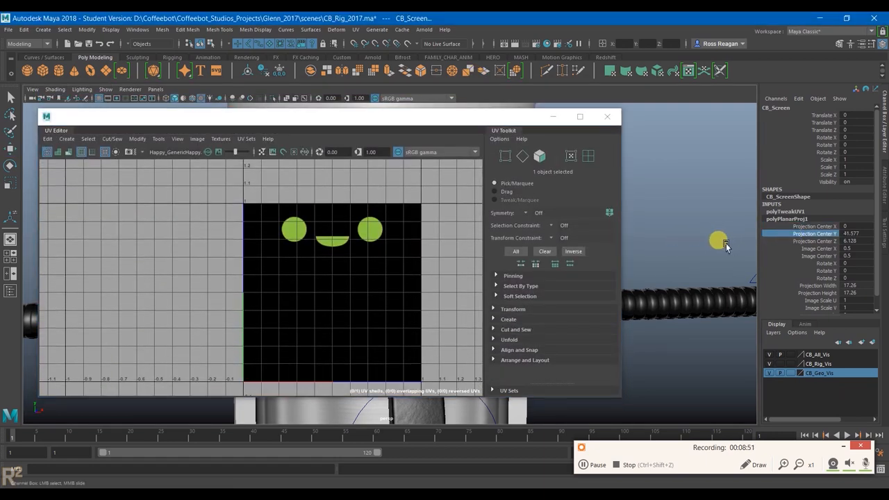
Zoom out to check the face on the whole robot, then enlarge the UV Editor over the scene.
right_click(356, 350)
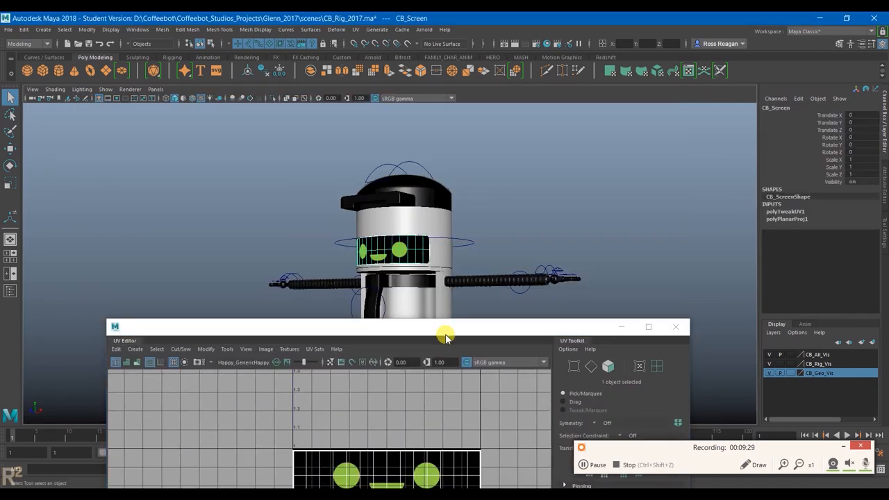
left_click_drag(444, 327, 472, 211)
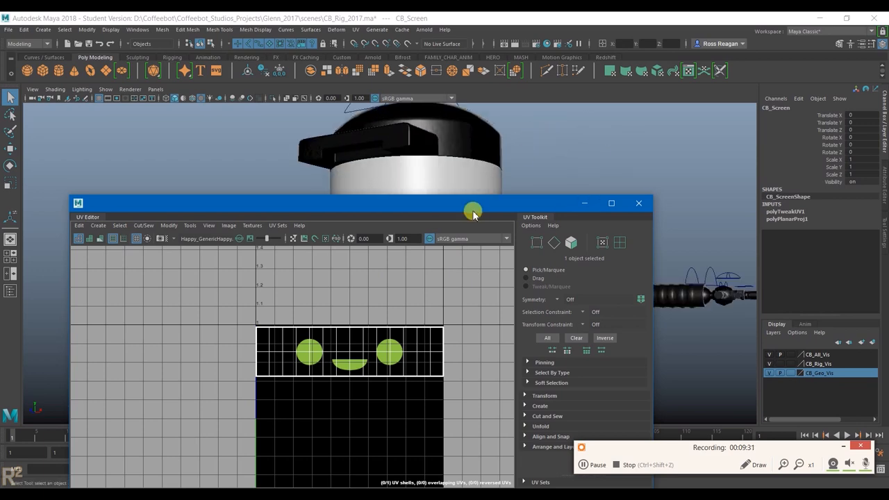
left_click_drag(473, 203, 411, 368)
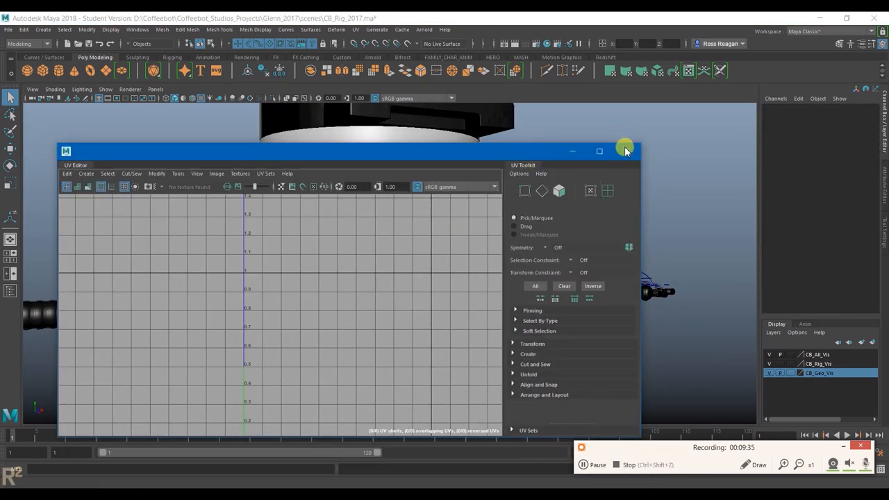
Close the UV Editor and create a NURBS circle for the new eye controller.
left_click(625, 149)
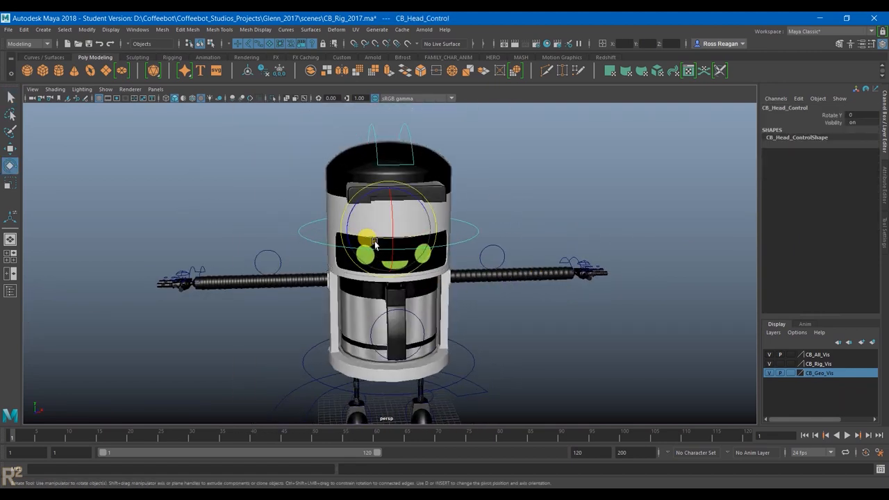
left_click_drag(375, 243, 378, 234)
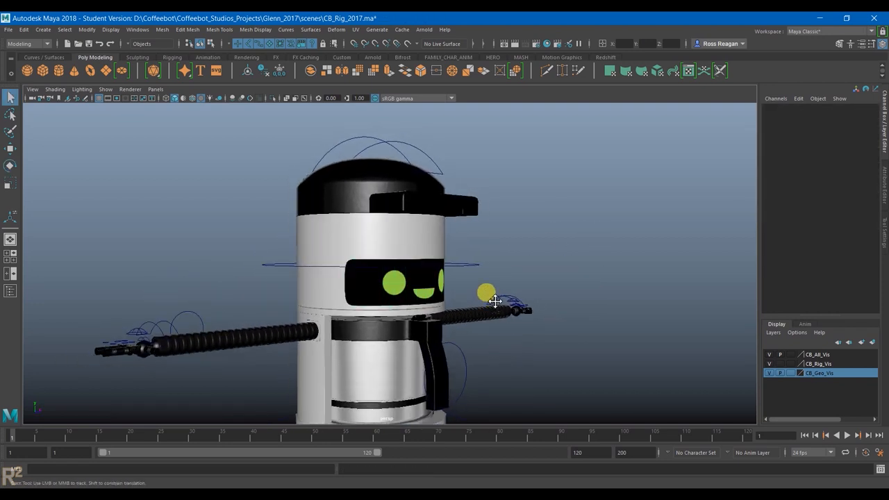
left_click(42, 29)
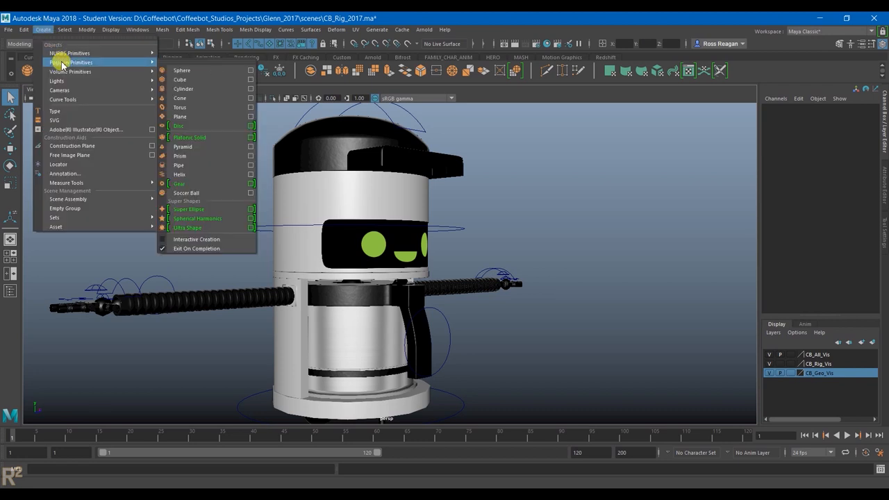
mouse_move(104, 52)
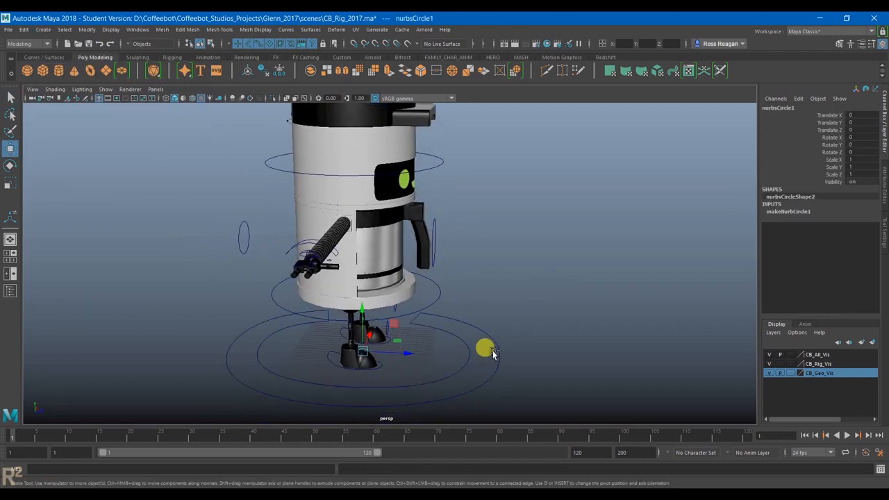
key("ctrl+g")
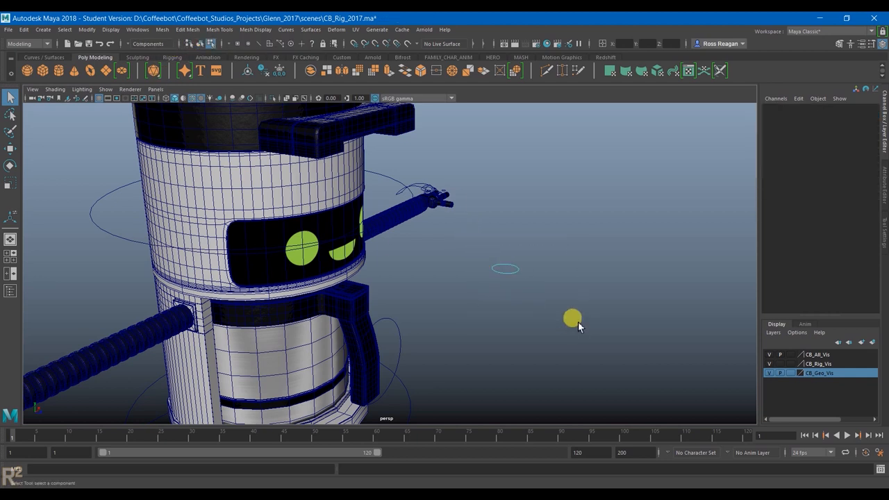
Select the new circle and rotate it upright to face forward beside the robot's head.
left_click_drag(573, 318, 462, 249)
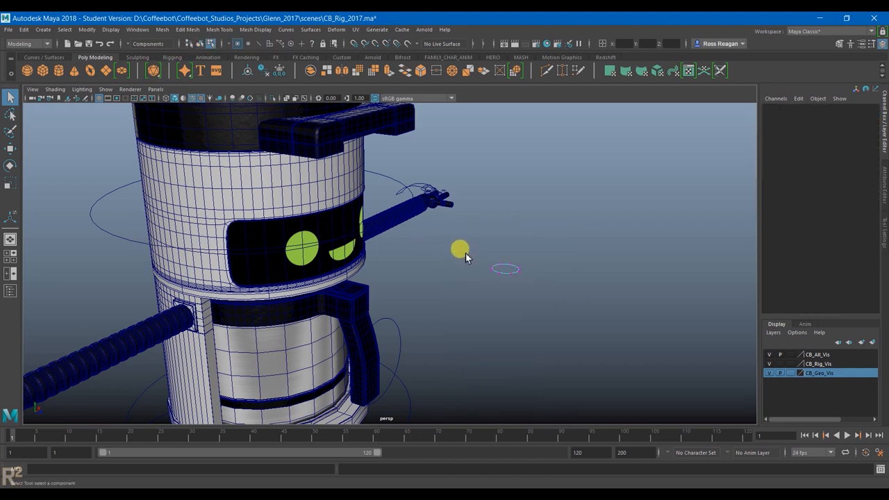
left_click(461, 249)
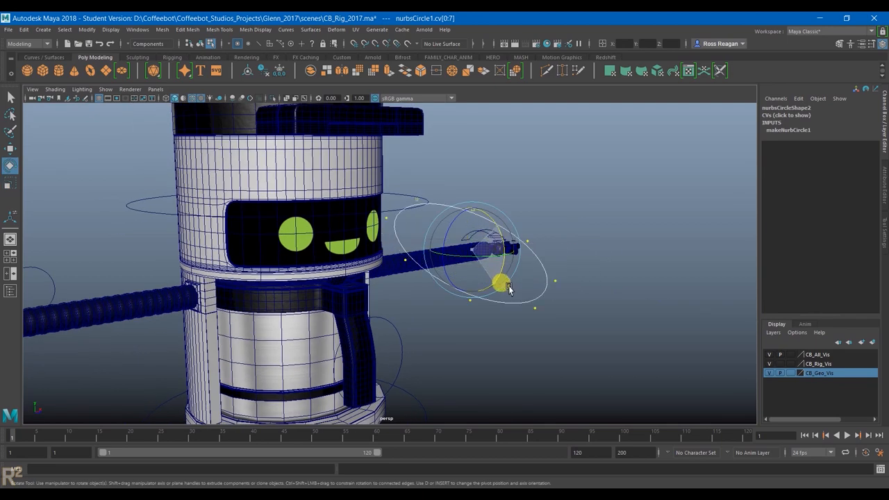
left_click_drag(507, 287, 493, 267)
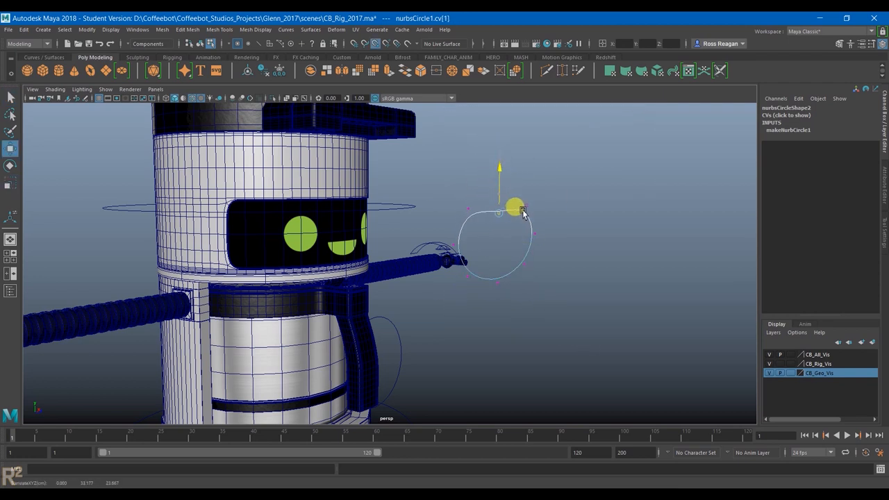
Pull the circle's CVs to reshape it into a rounded square controller outline.
left_click_drag(517, 205, 525, 264)
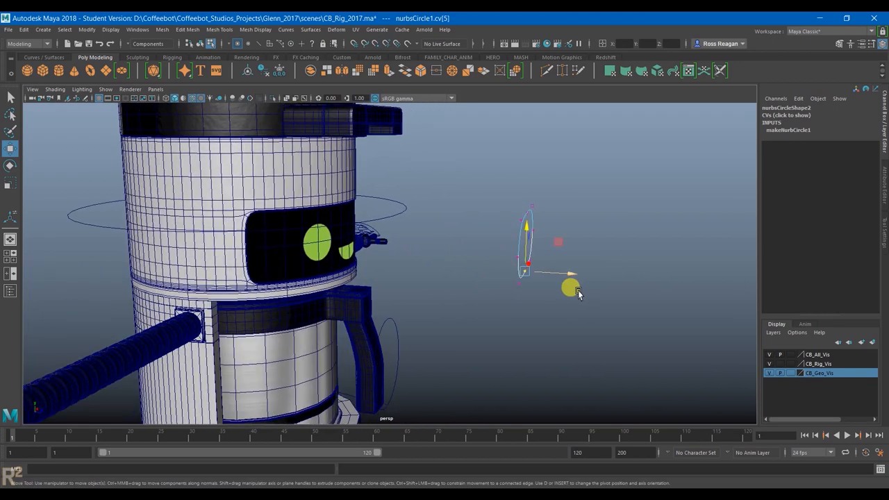
left_click_drag(556, 292, 430, 264)
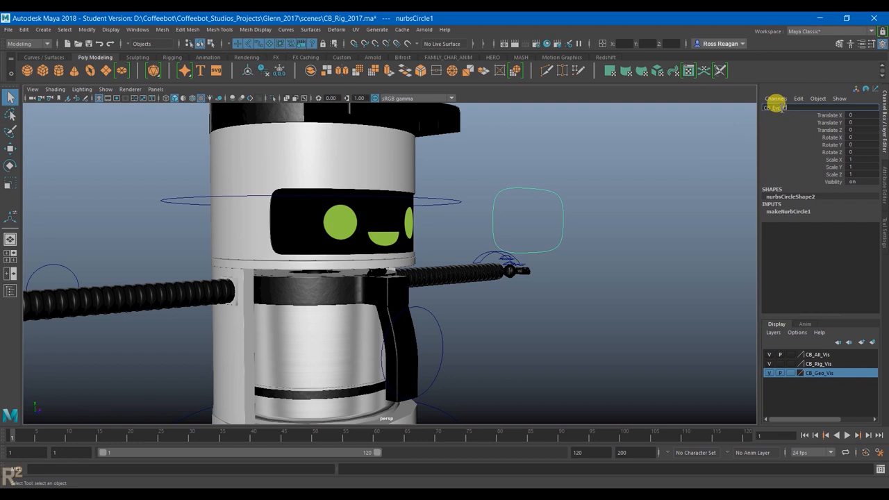
Rename the circle as CB_Eye_Cntrl and delete its construction history.
left_click(506, 204)
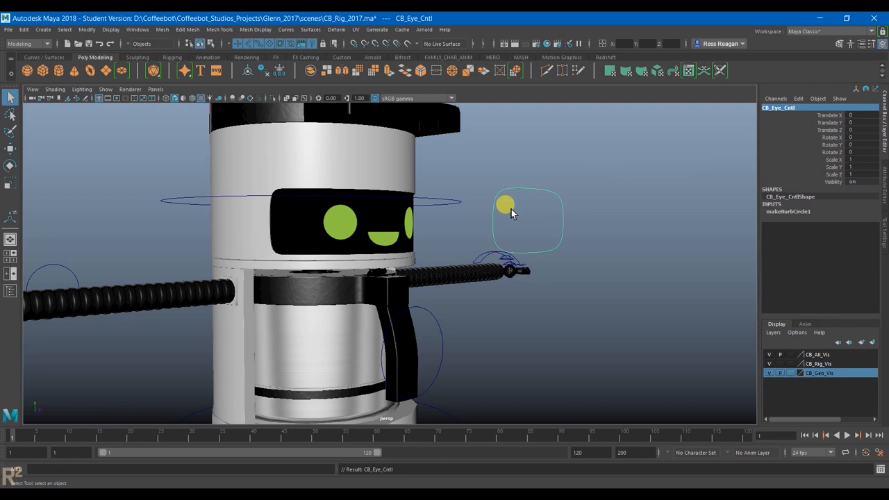
left_click(23, 29)
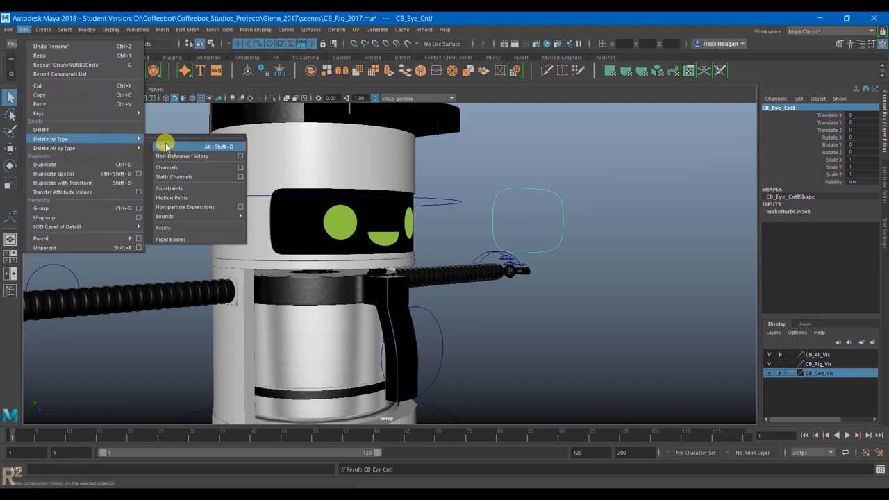
left_click(164, 147)
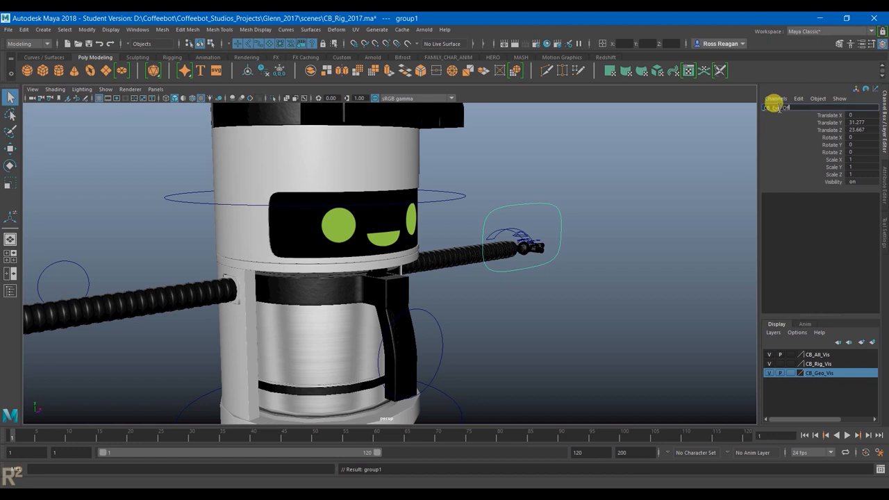
Rename the controller's new group and move the controller in front of the robot's face.
left_click(638, 309)
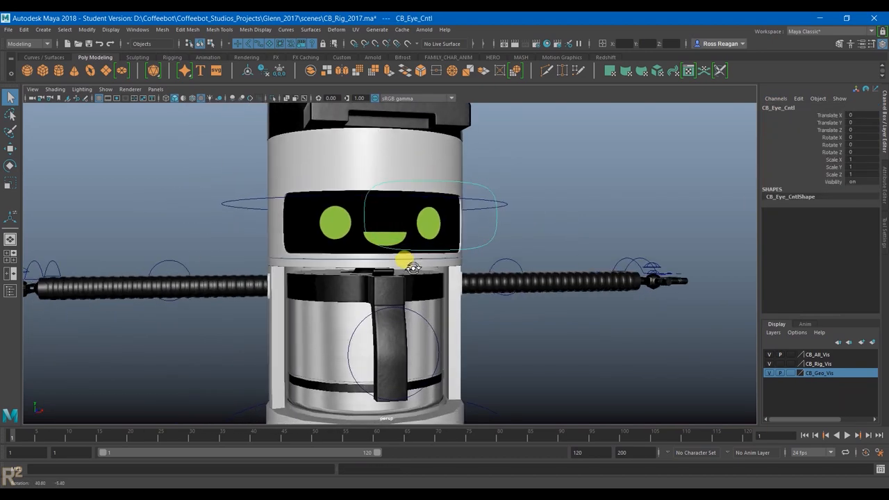
left_click_drag(414, 267, 478, 303)
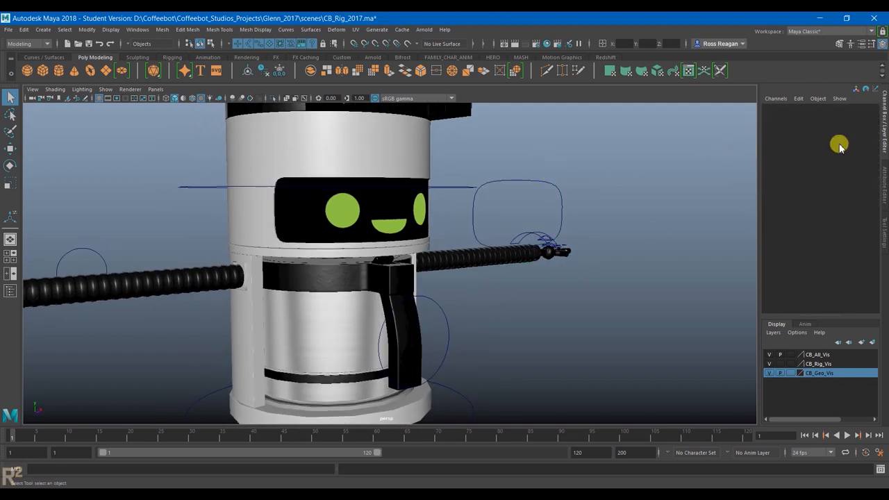
Hide the eye controller's rotate, scale and Translate Z channels, leaving Translate X, Y and Visibility.
left_click(517, 214)
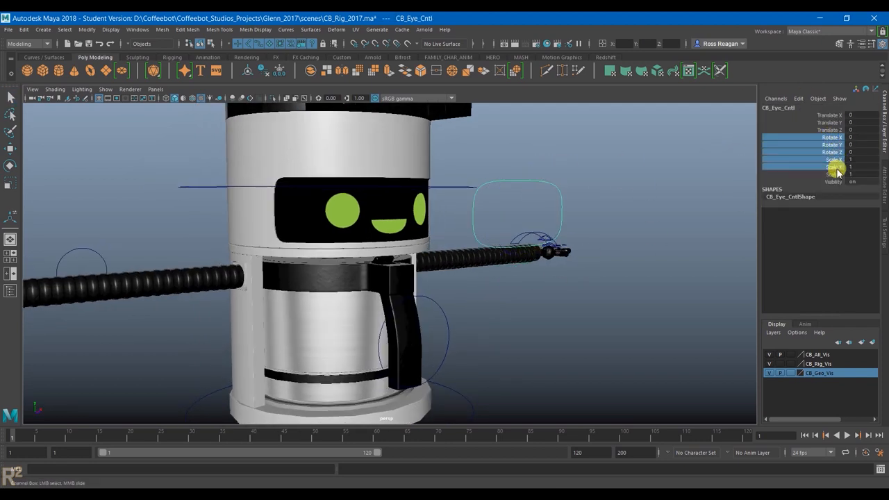
right_click(834, 170)
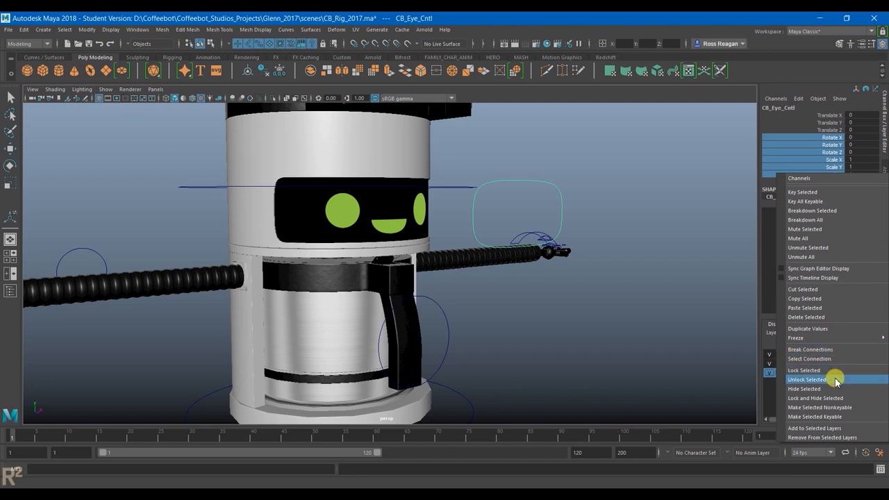
left_click(808, 379)
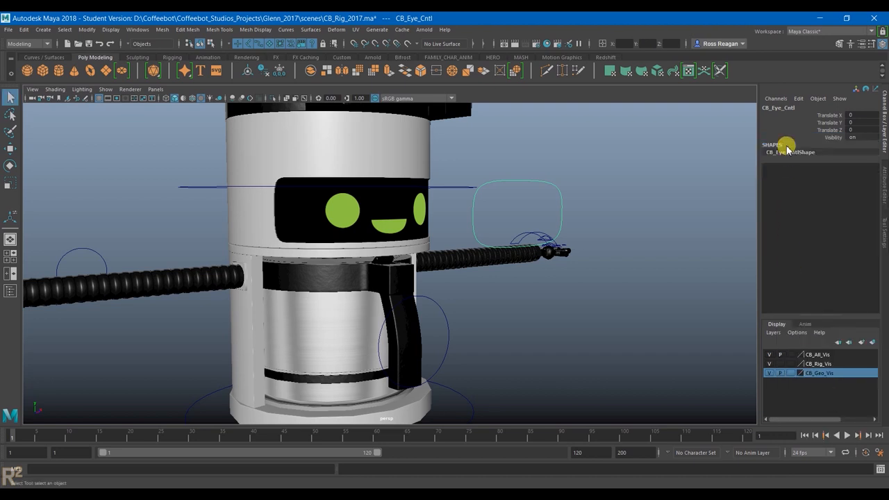
right_click(818, 131)
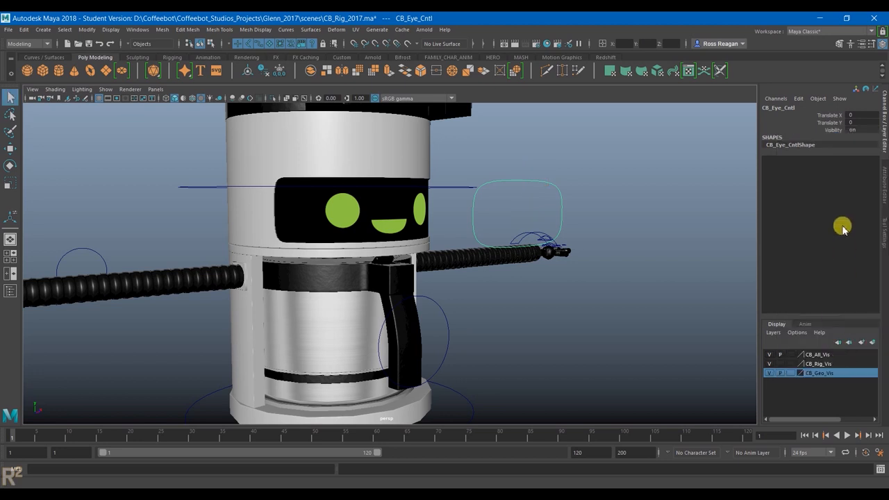
left_click(797, 97)
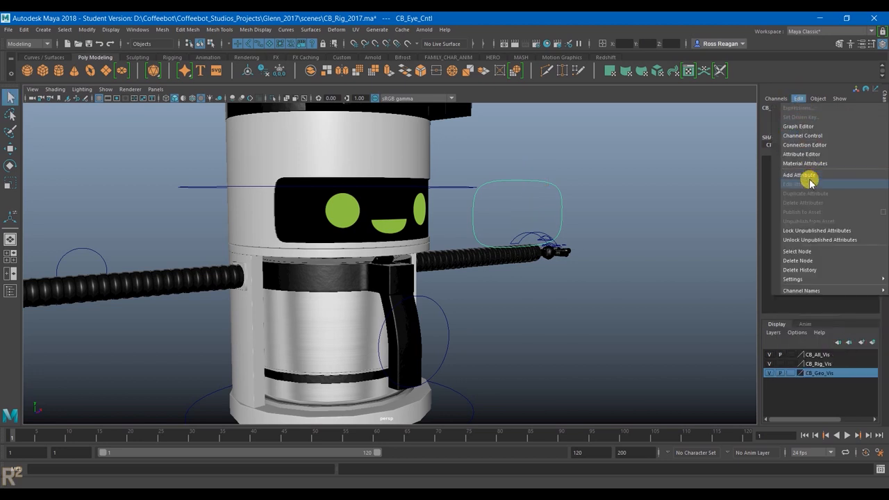
Add a float attribute Eye_X to the controller with minimum -5, maximum 5, default 0.
left_click(799, 175)
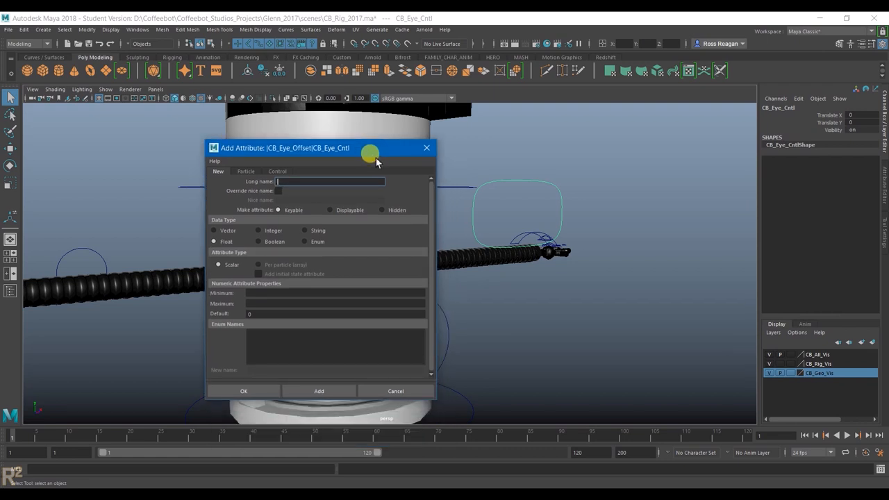
type("Eye_X")
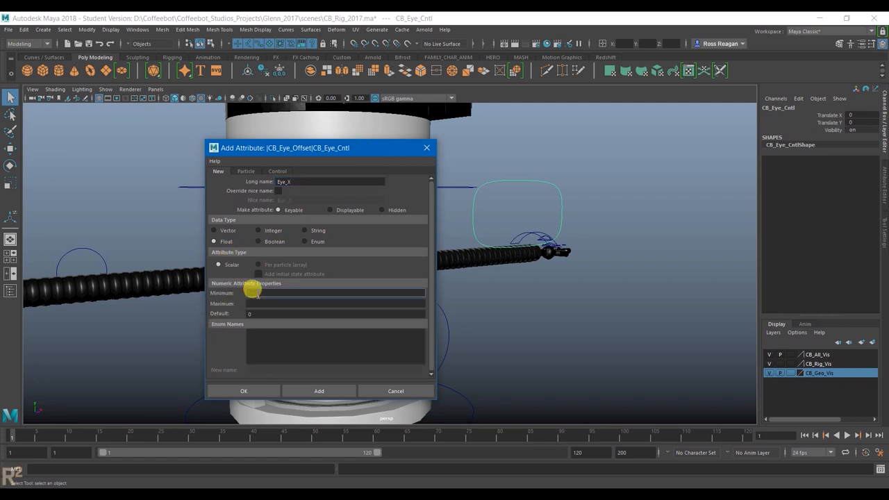
type("5")
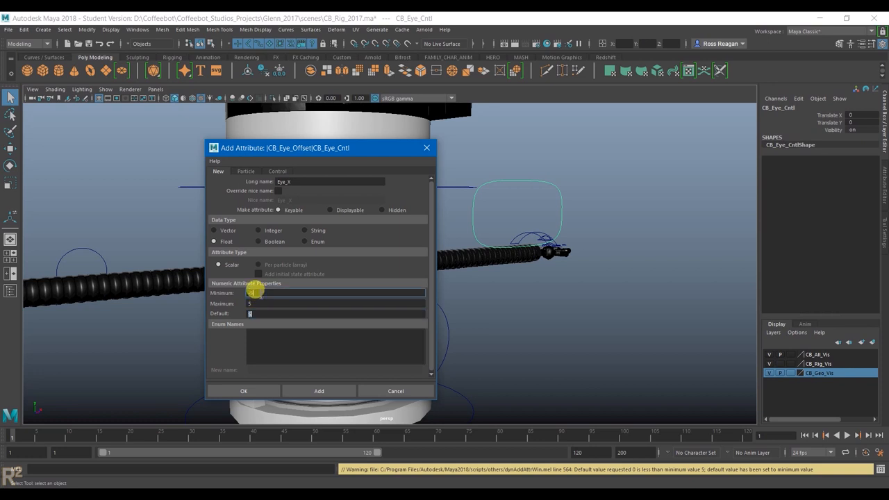
left_click(336, 302)
type("0")
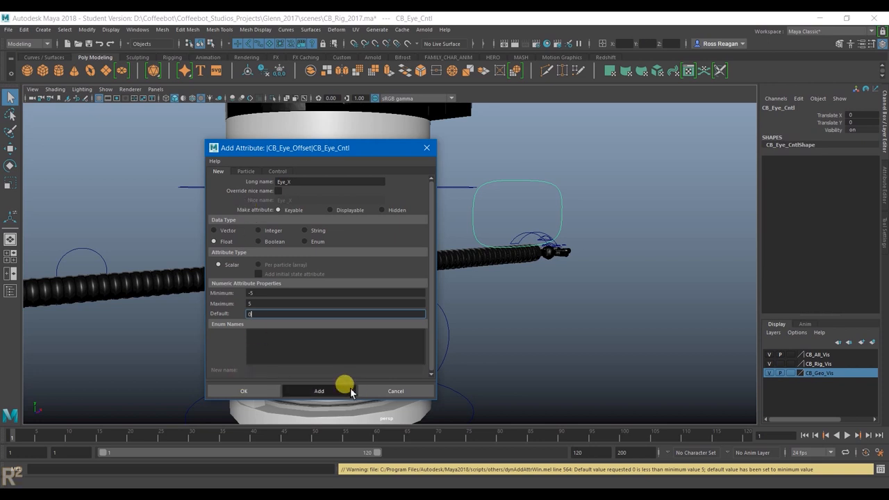
left_click(320, 390)
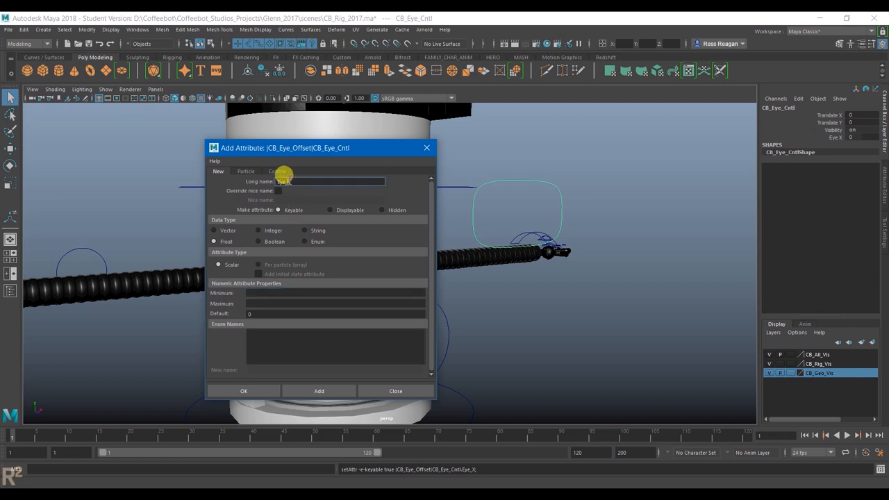
Add a matching Eye_Y attribute ranged -5 to 5 and close the Add Attribute window.
type("Eye_Y")
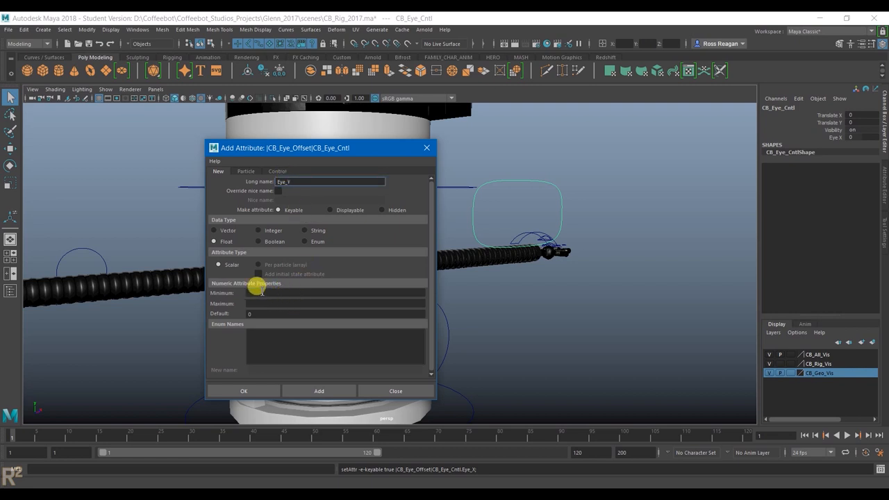
type("-5")
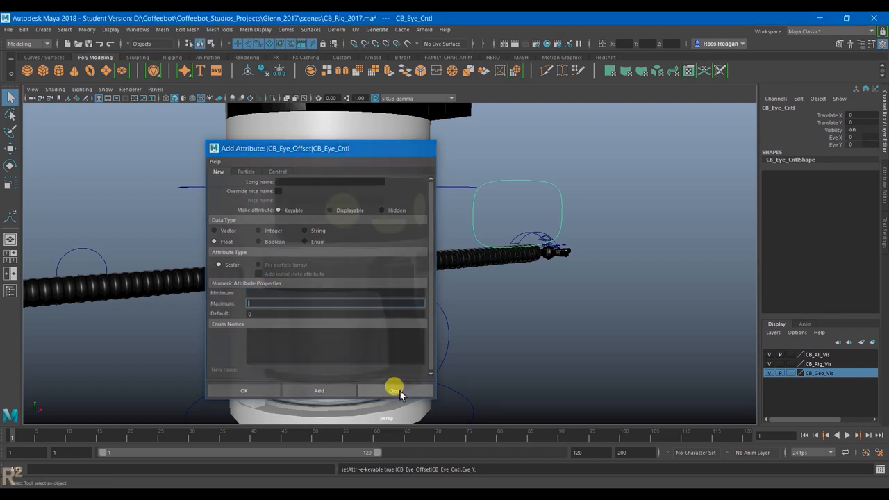
left_click(394, 390)
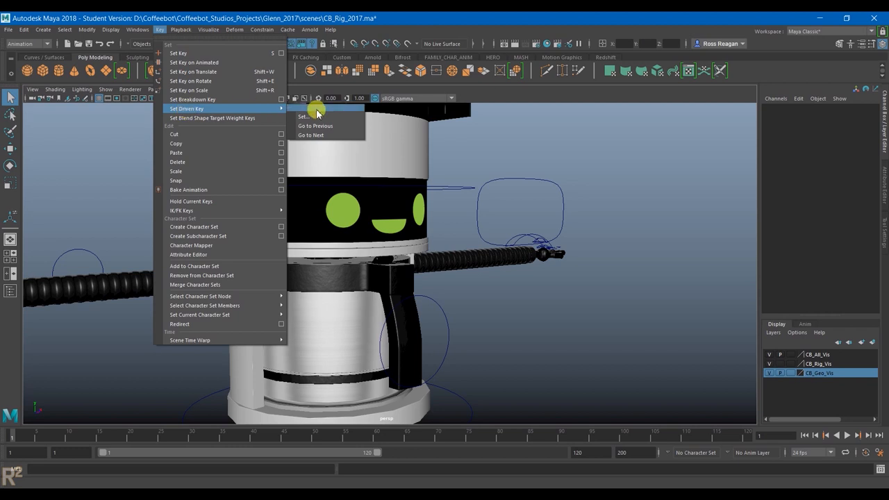
Load CB_Eye_Cntrl as driver and polyPlanarProj1 as driven, selecting Eye X and Projection Center X.
left_click(303, 116)
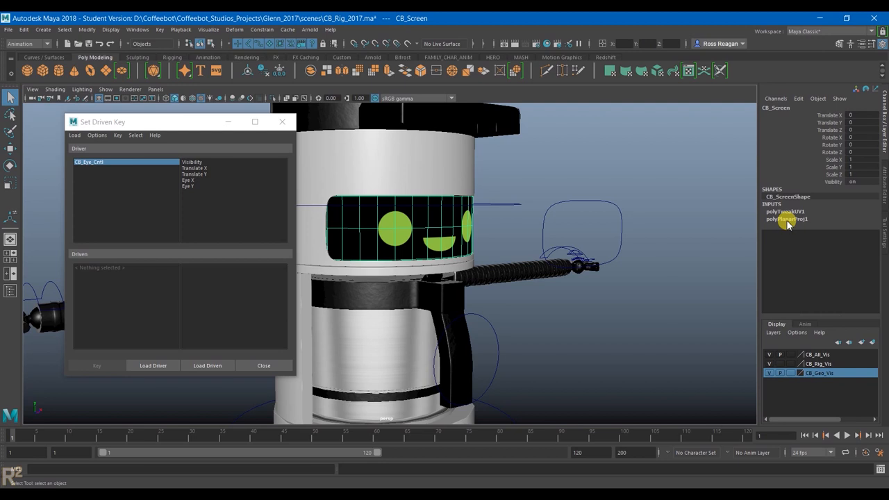
left_click(786, 219)
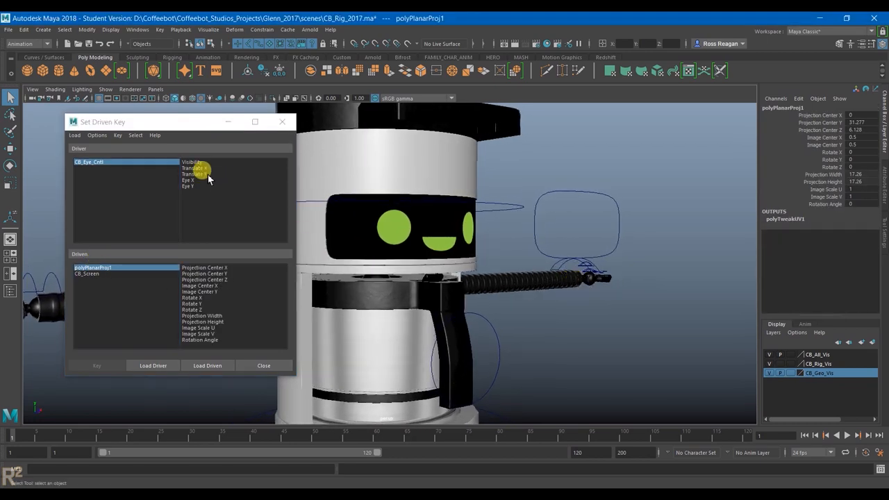
left_click(188, 181)
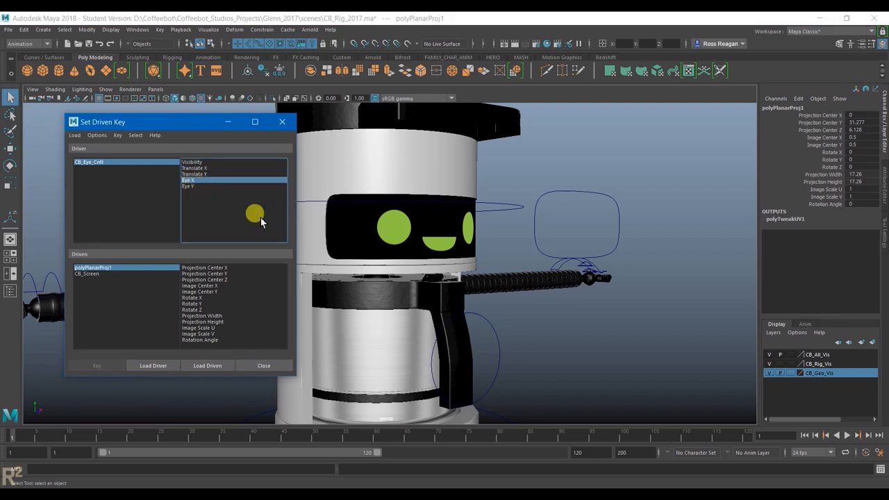
left_click_drag(256, 214, 214, 214)
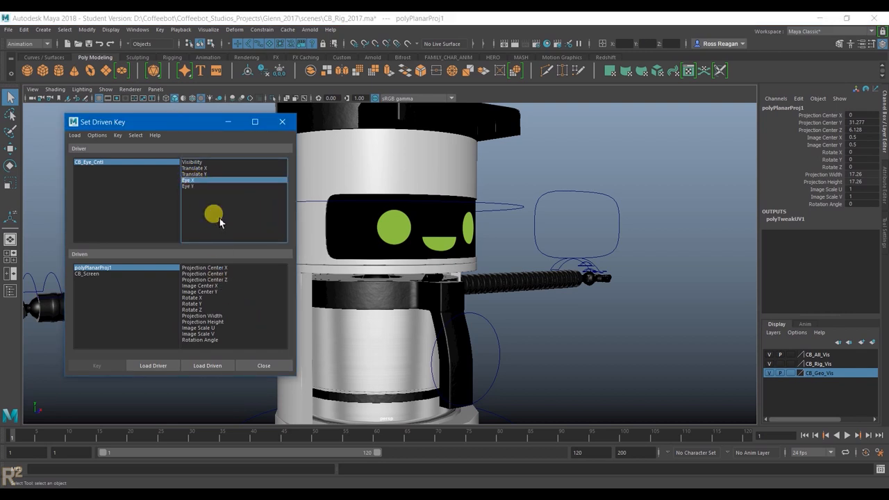
left_click(204, 267)
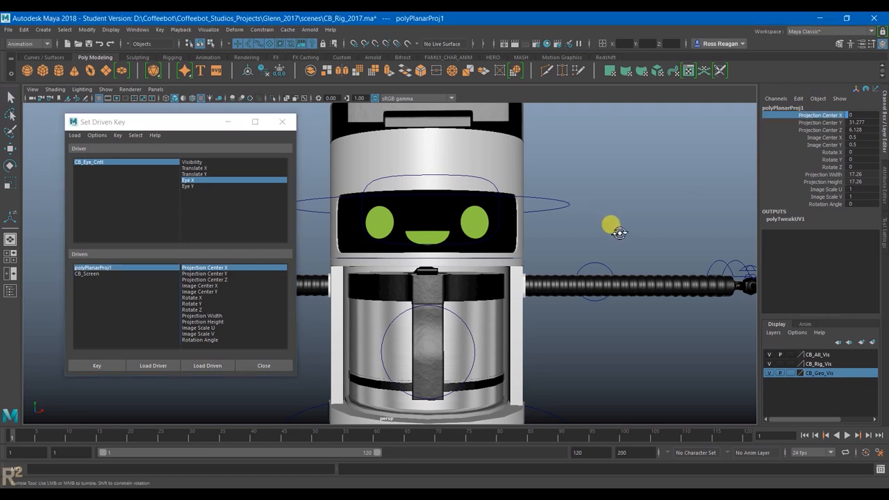
Set the driven key linking Eye X to the projection's horizontal center.
left_click_drag(610, 224, 591, 229)
type("3.8")
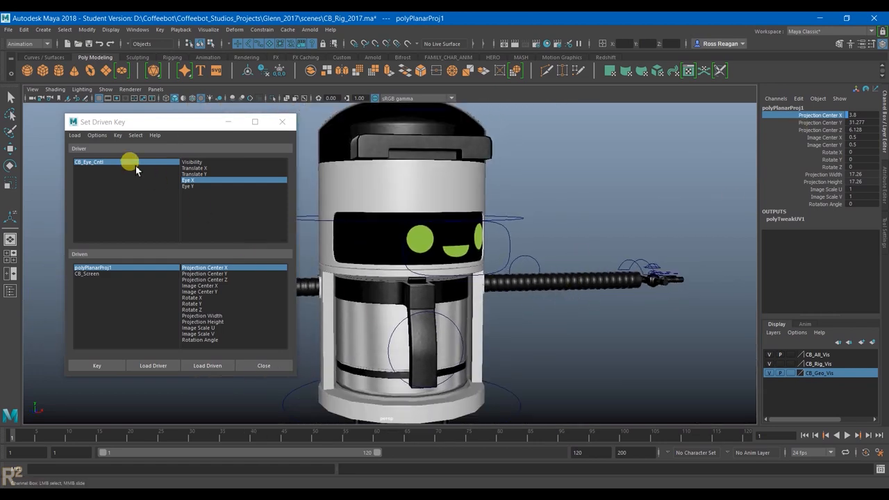
left_click(98, 366)
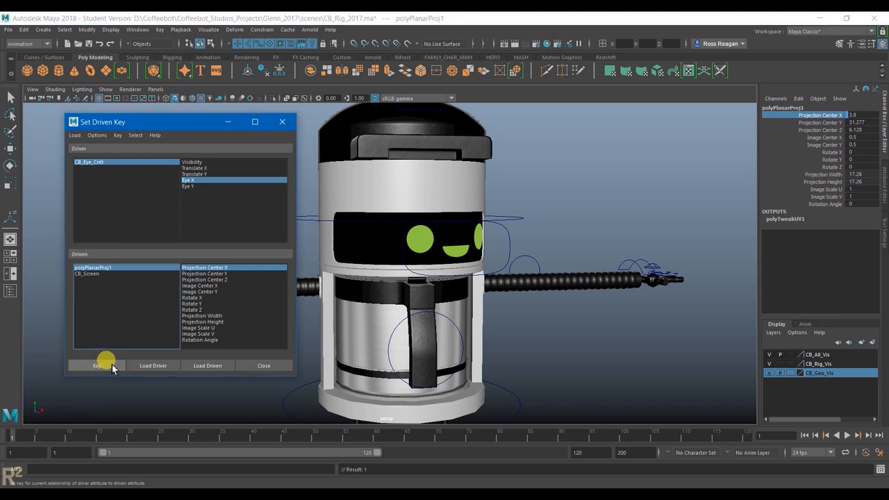
left_click(97, 366)
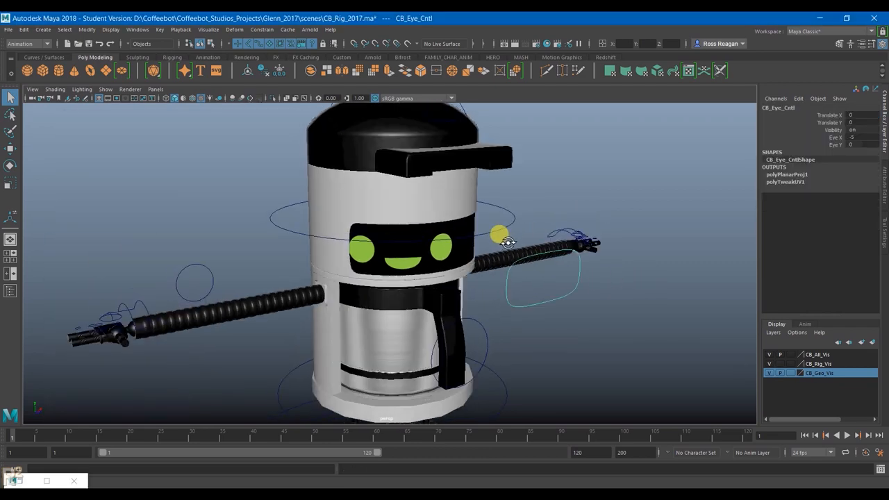
Select Eye Y and Projection Center Y, shift the eyes upward on the screen, and key the link.
left_click_drag(499, 234, 675, 159)
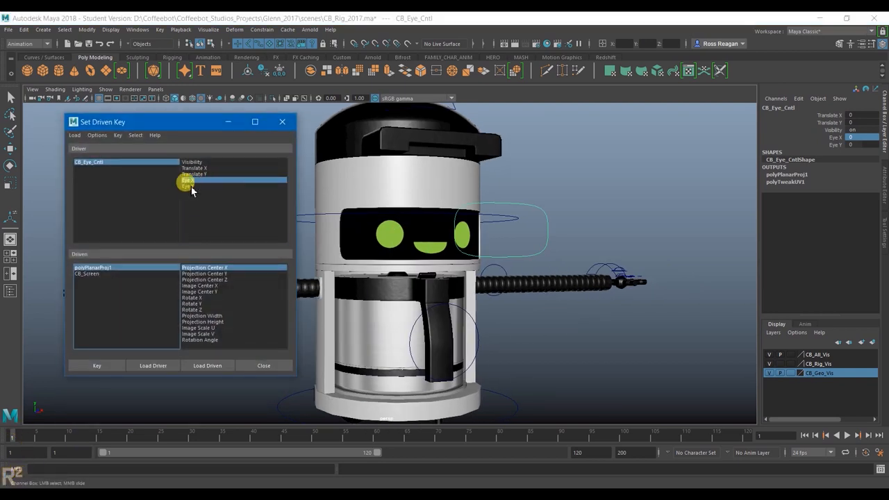
left_click(192, 181)
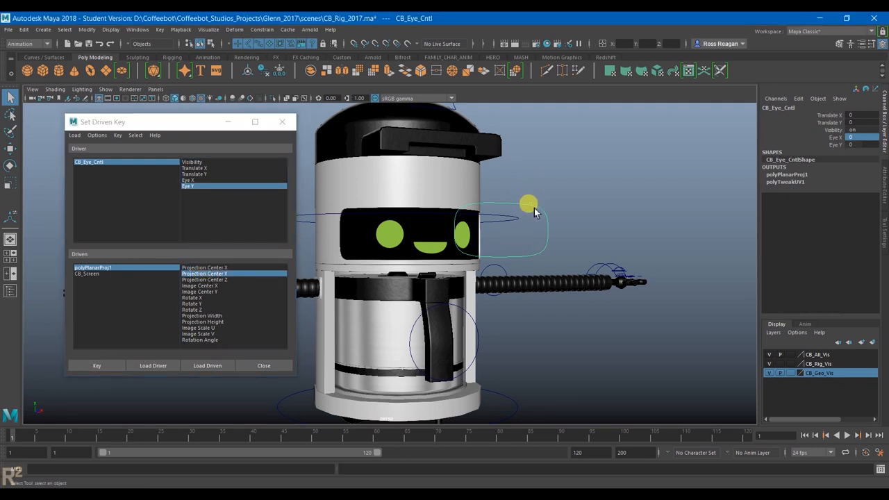
left_click_drag(528, 203, 461, 229)
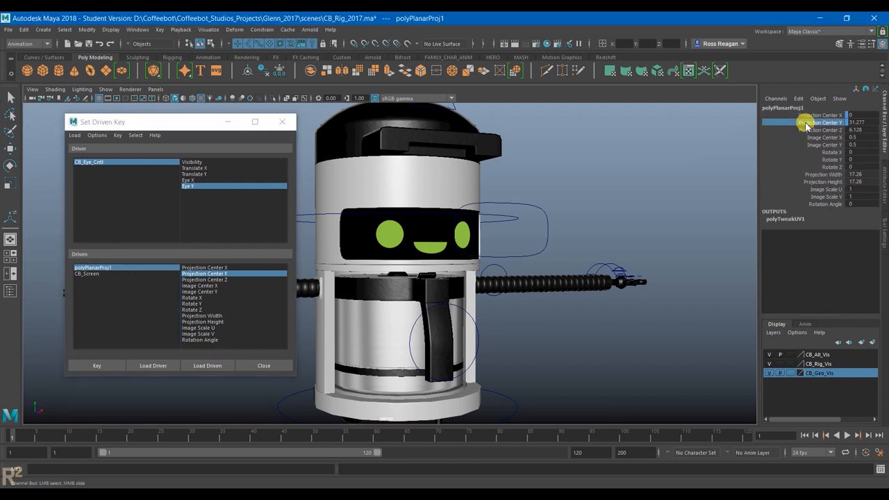
left_click_drag(806, 123, 609, 175)
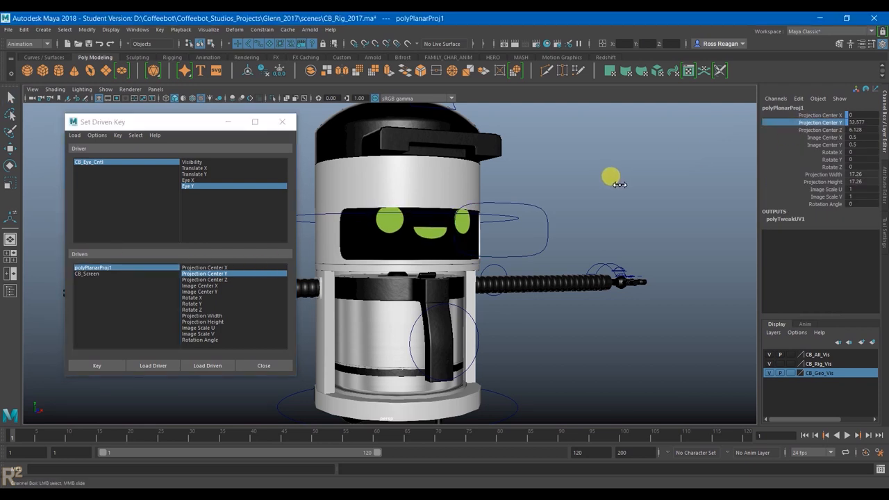
left_click_drag(610, 176, 614, 175)
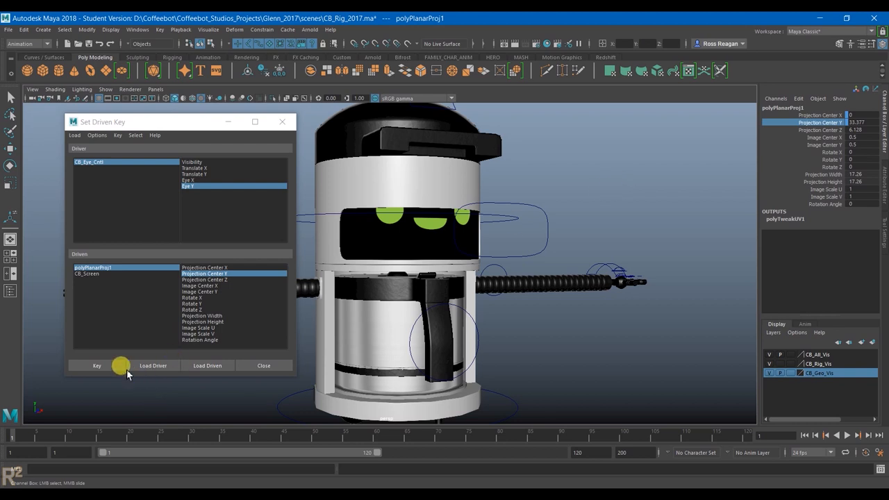
left_click(153, 366)
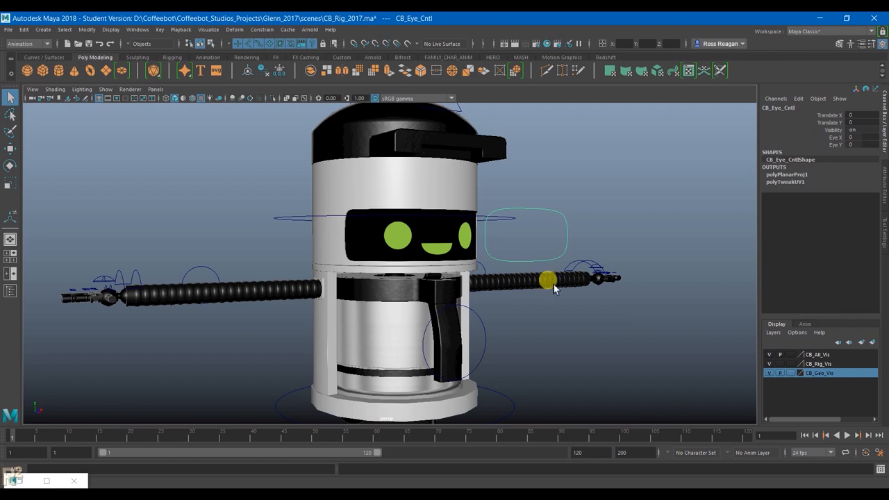
With the eye controller selected, bring up Windows > General Editors for the Connection Editor.
left_click_drag(547, 281, 612, 215)
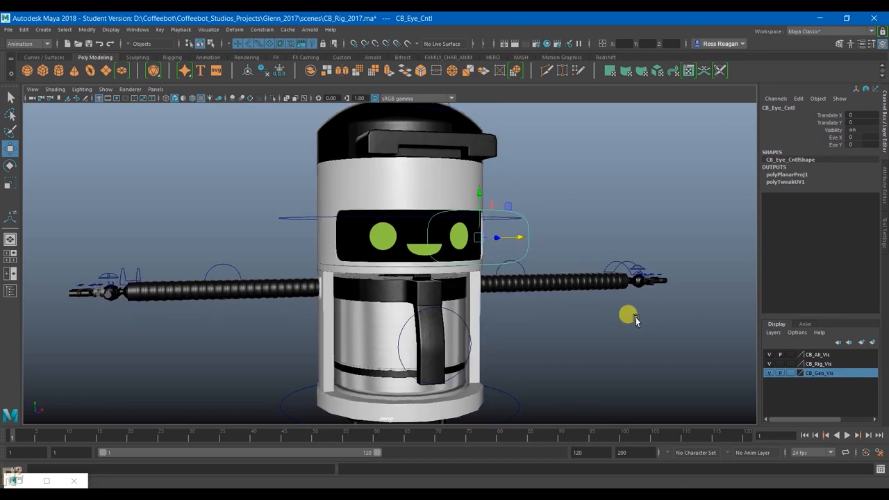
left_click(138, 29)
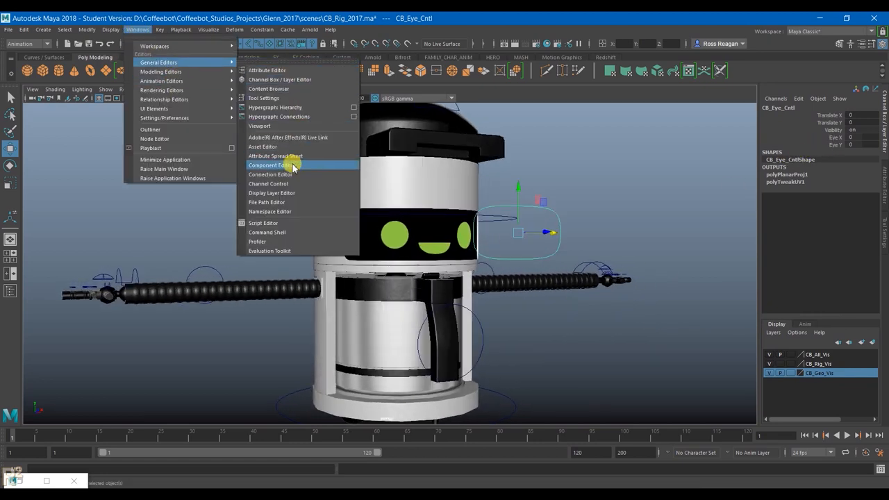
Load CB_Eye_Cntrl on both sides of the Connection Editor and adjust which attributes are listed.
left_click(269, 175)
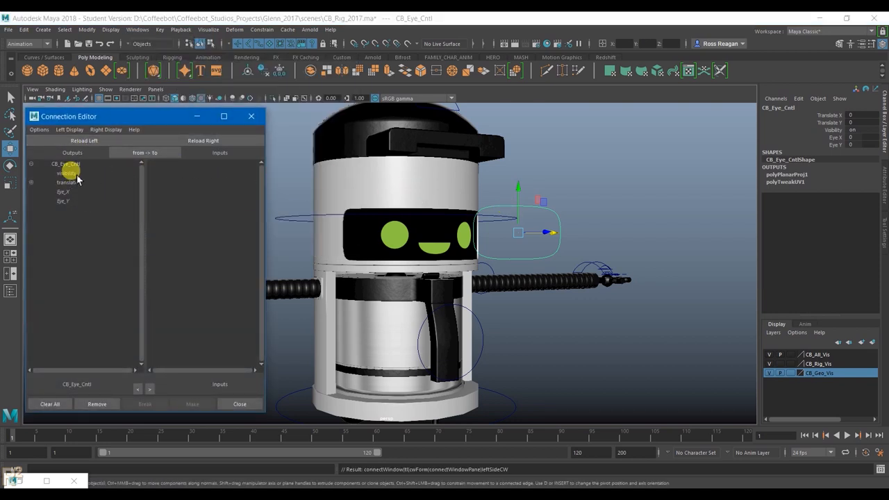
left_click(67, 172)
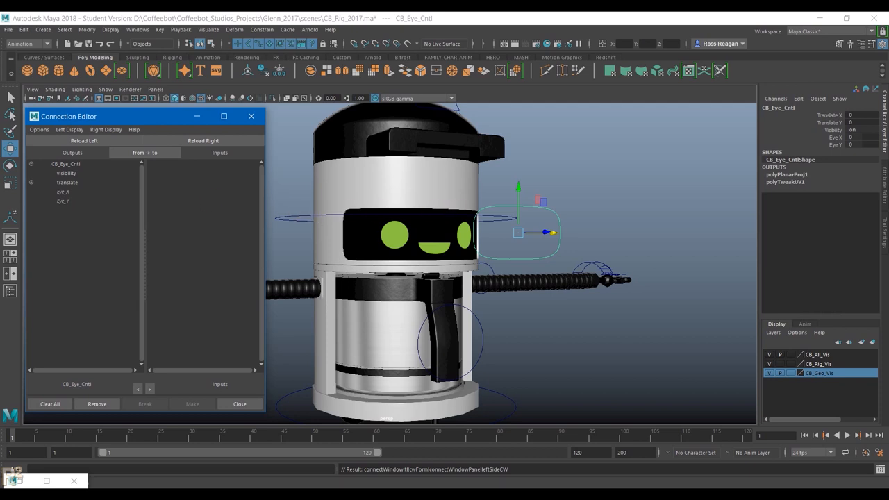
left_click(69, 131)
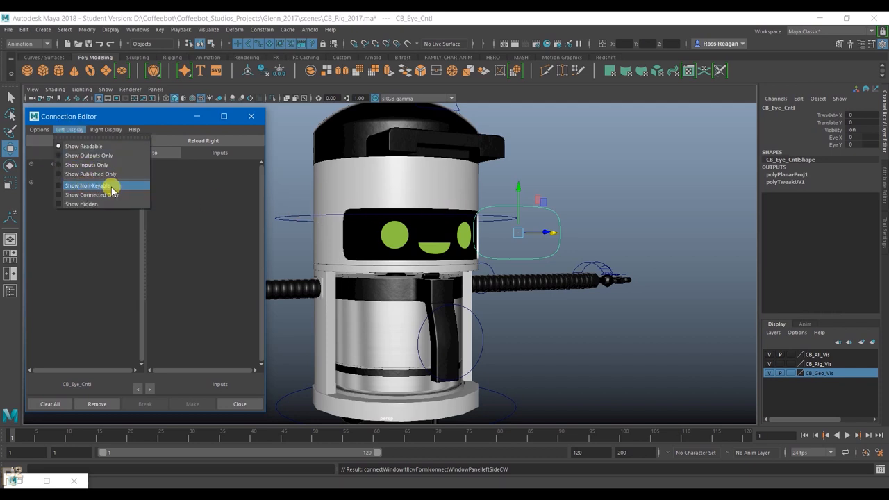
left_click(84, 186)
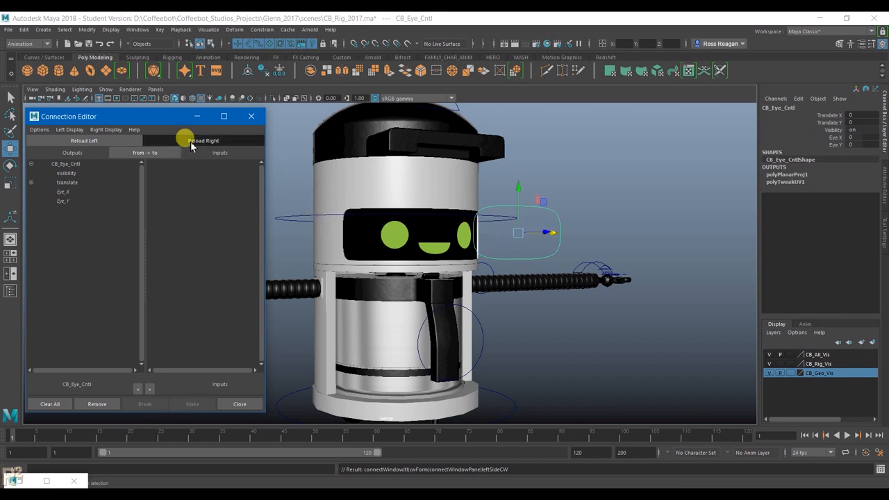
left_click(202, 140)
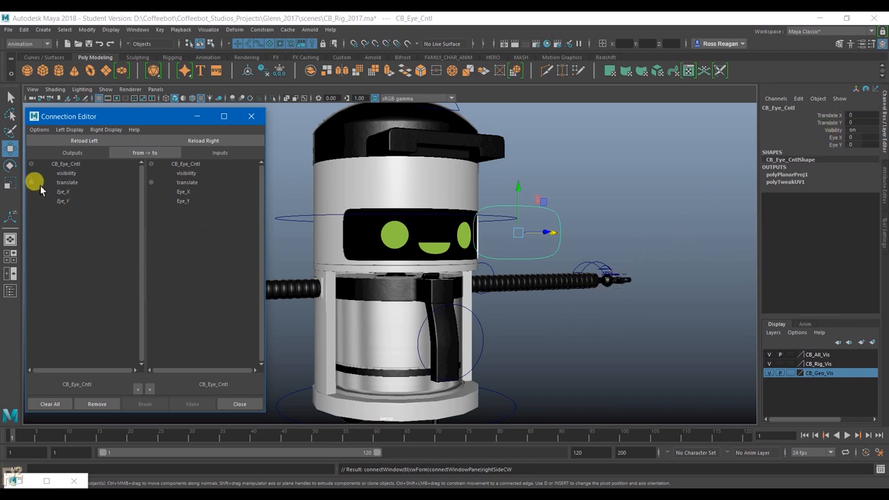
Connect the controller's translateX to Eye_X and translateY to Eye_Y.
left_click(34, 182)
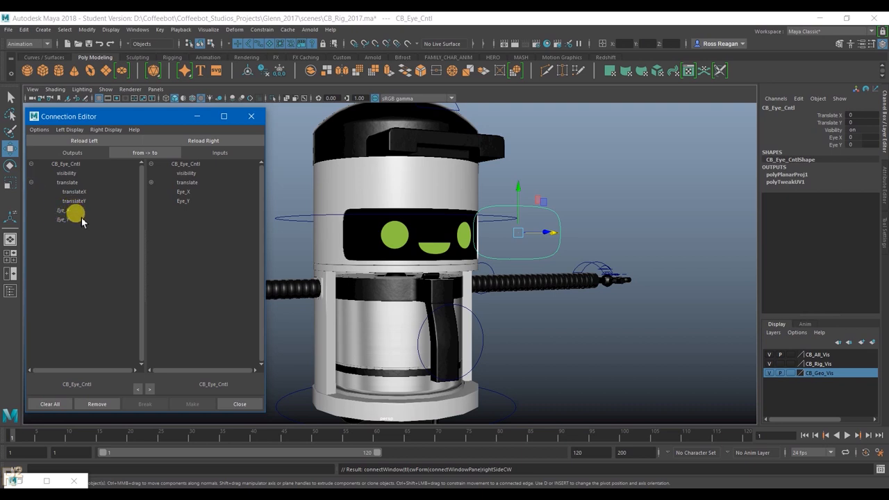
left_click(75, 192)
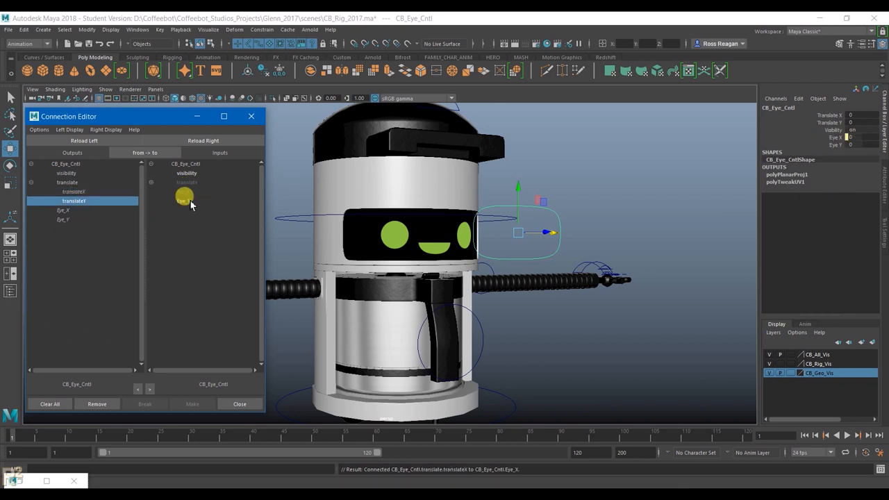
left_click(184, 200)
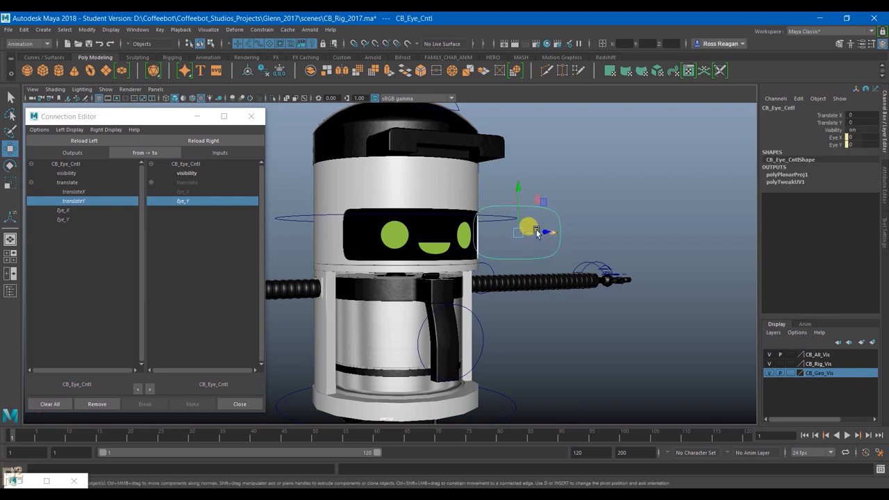
Drag the eye controller around to confirm the eyes slide across the screen, then close the Connection Editor.
left_click_drag(528, 228, 511, 186)
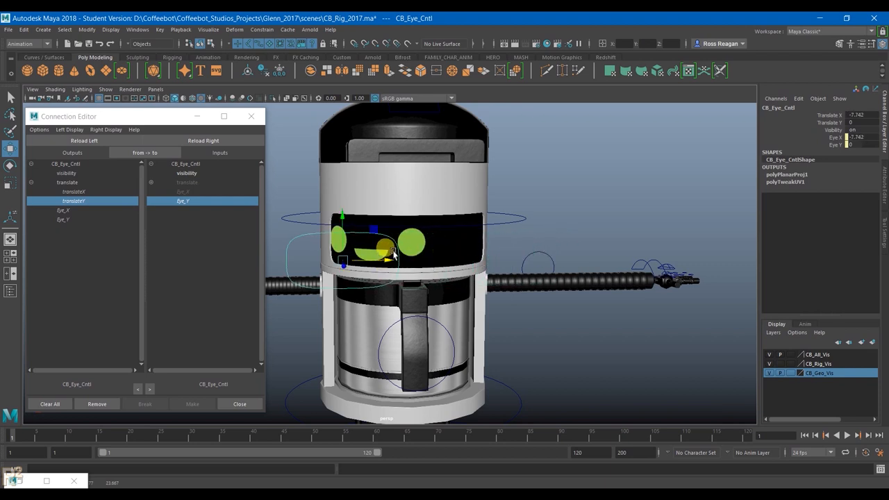
left_click_drag(386, 253, 386, 239)
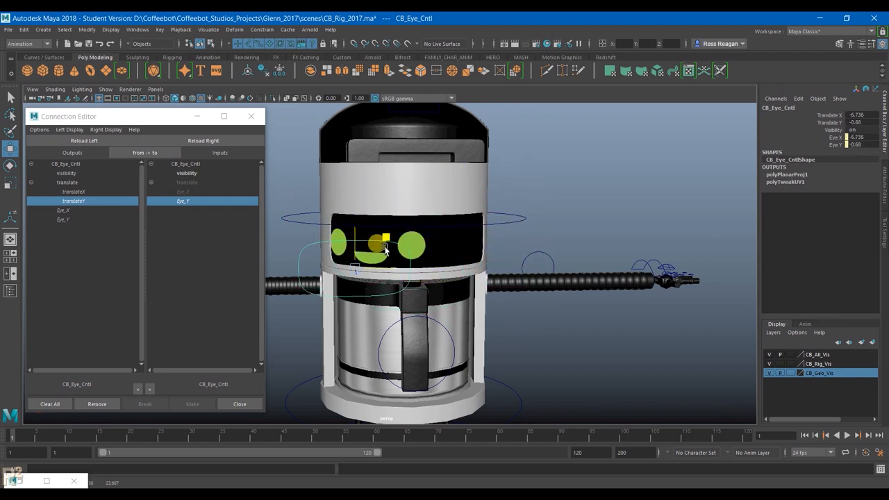
left_click_drag(387, 239, 503, 253)
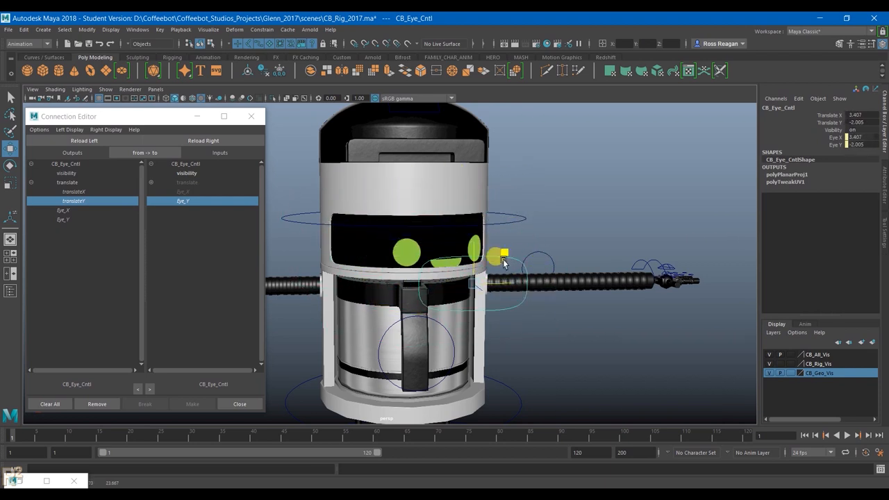
left_click_drag(502, 253, 586, 253)
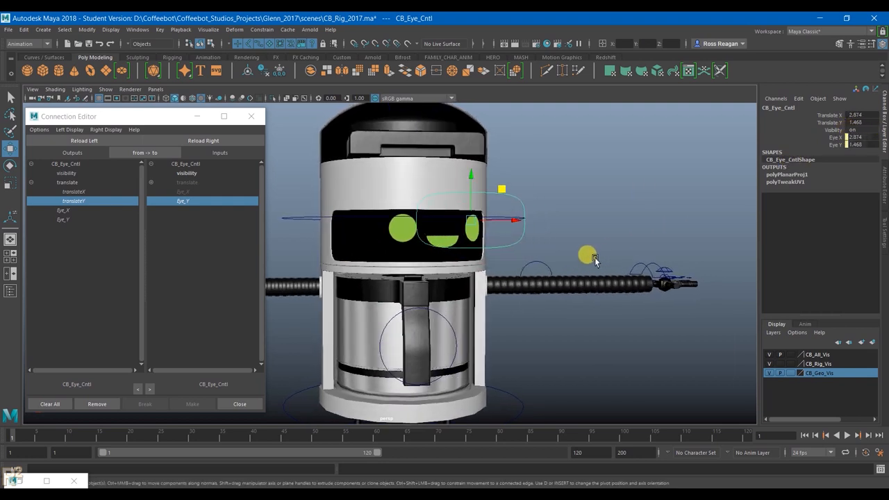
left_click_drag(586, 253, 503, 205)
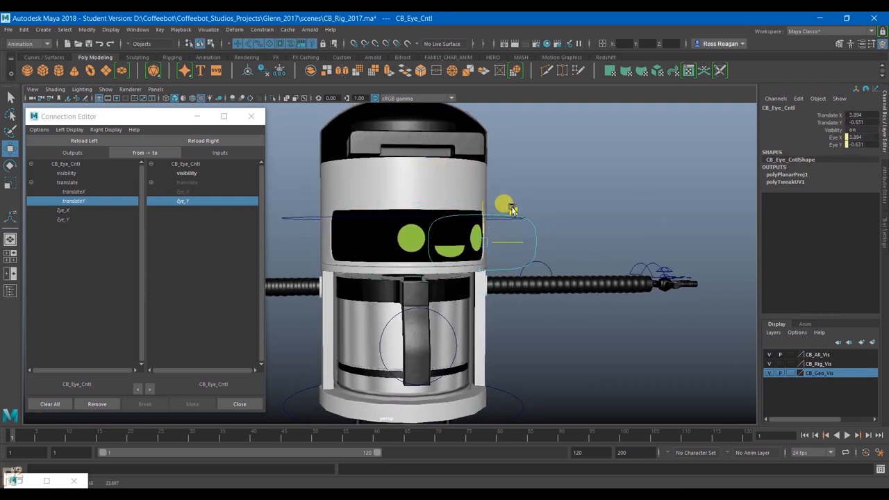
left_click_drag(506, 203, 447, 162)
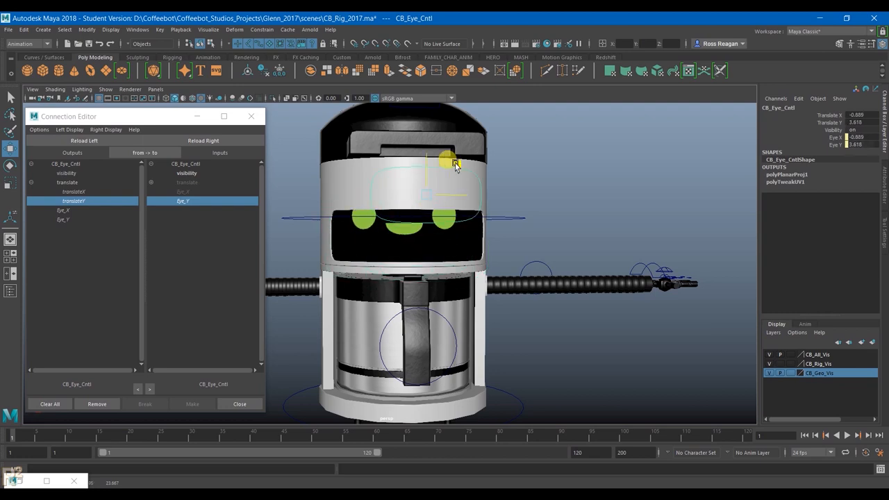
left_click(239, 403)
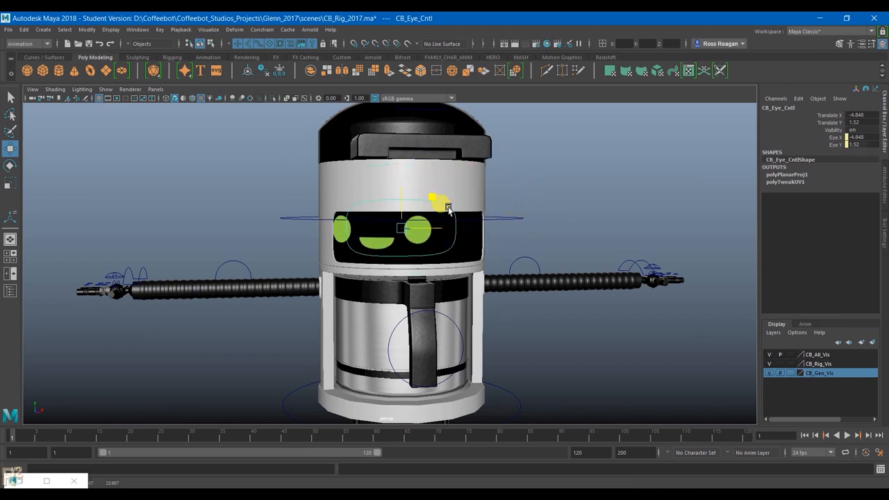
Bring the controller back near centre, reselect it and move it upward on the face.
left_click_drag(433, 201, 608, 170)
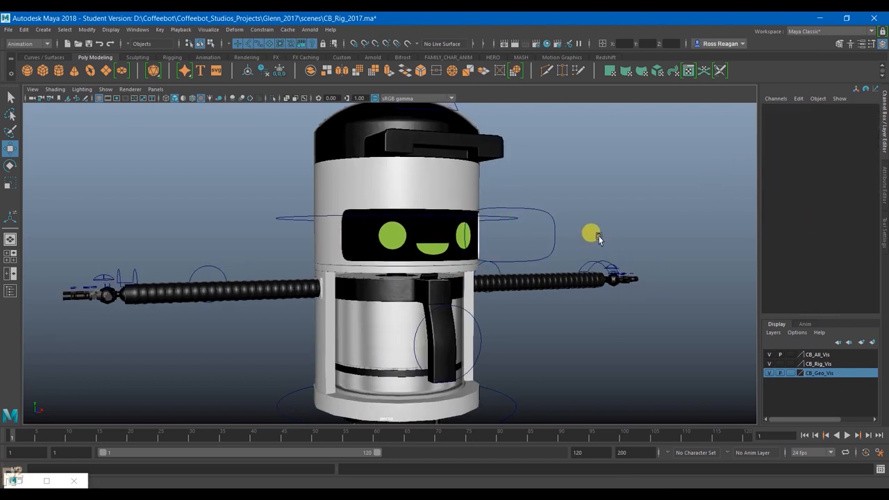
left_click_drag(599, 236, 534, 264)
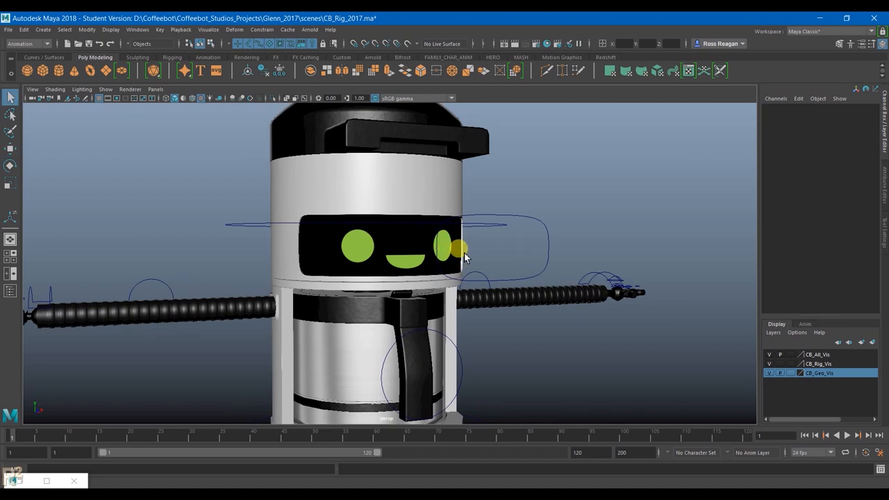
left_click(459, 248)
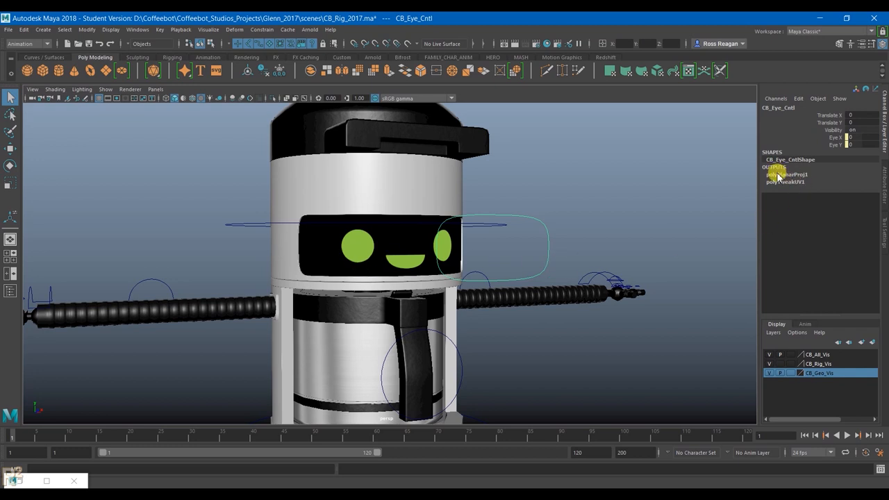
left_click(786, 175)
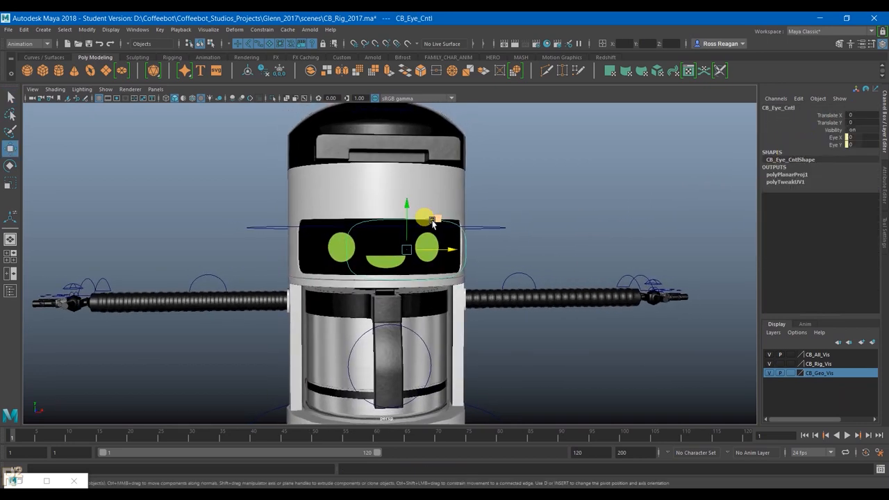
left_click_drag(428, 220, 358, 228)
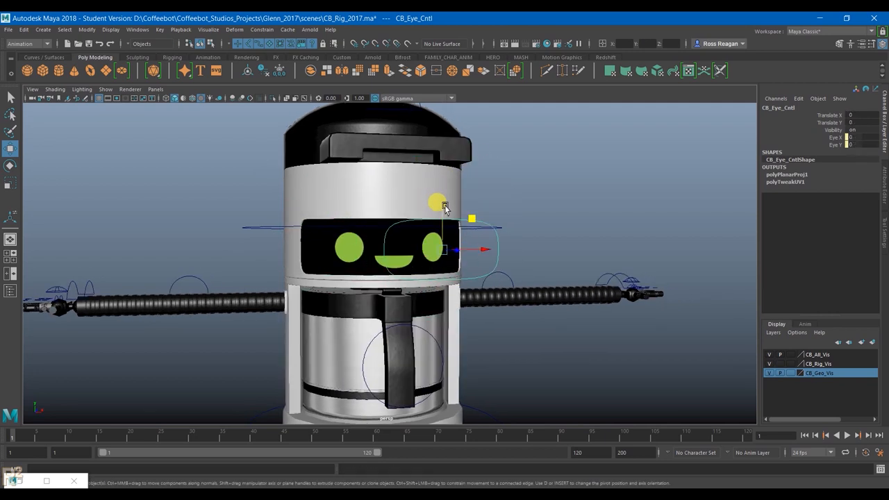
Raise the eye controller so the eyes slide off the top of the screen.
left_click_drag(443, 208, 443, 143)
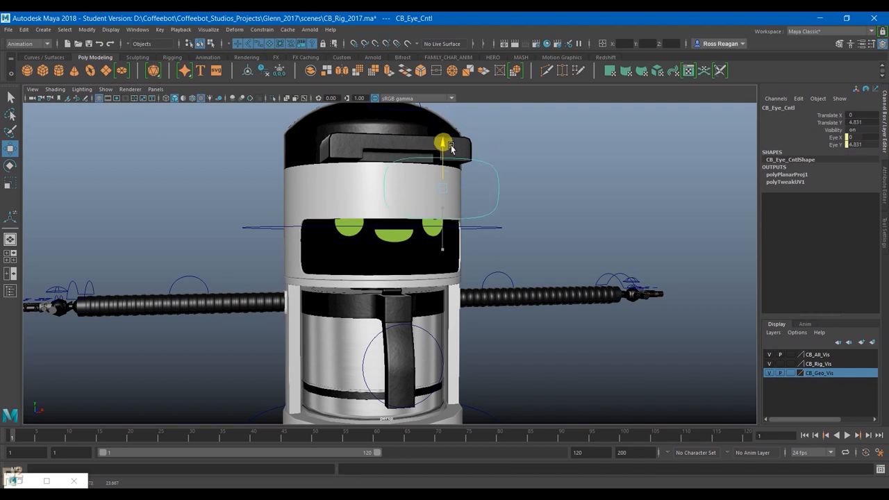
left_click_drag(444, 143, 438, 166)
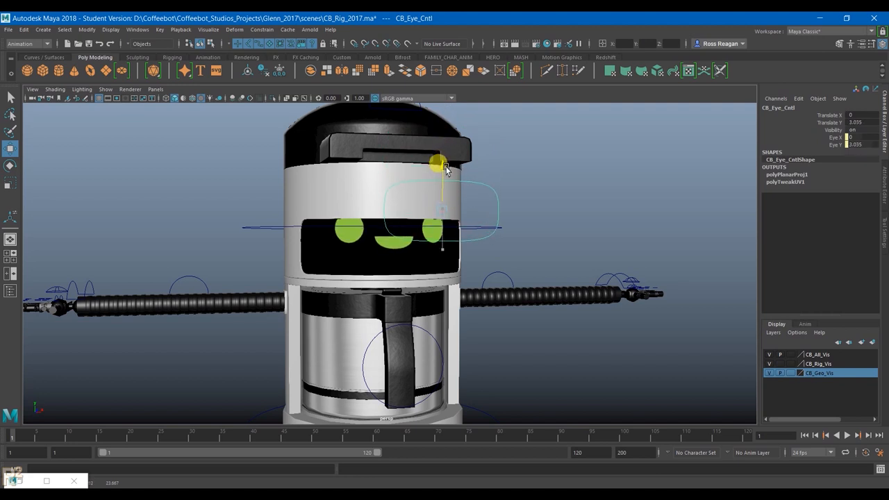
left_click_drag(438, 164, 442, 145)
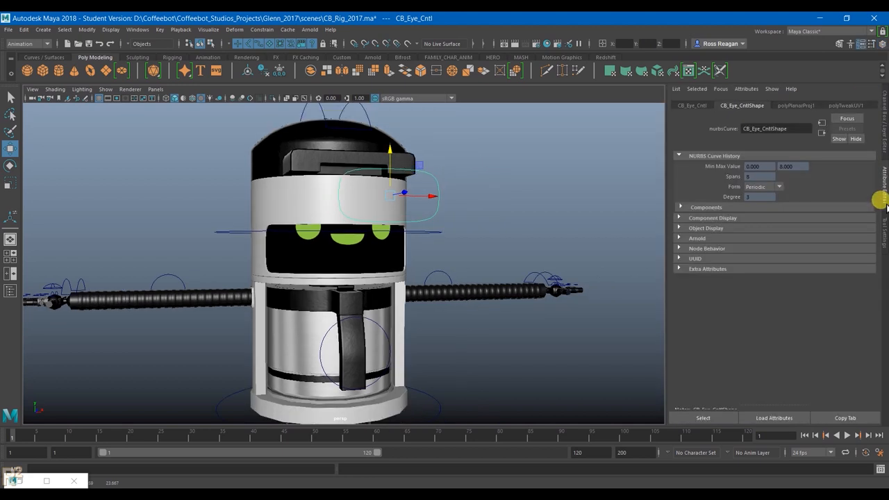
Enable min/max translate limits on the controller and drag it to confirm the eyes stay on the screen.
left_click(692, 105)
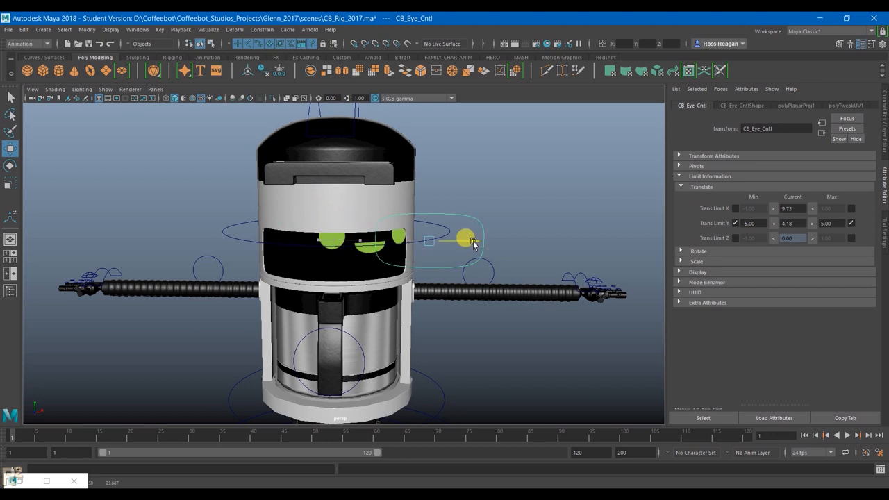
left_click_drag(465, 239, 423, 188)
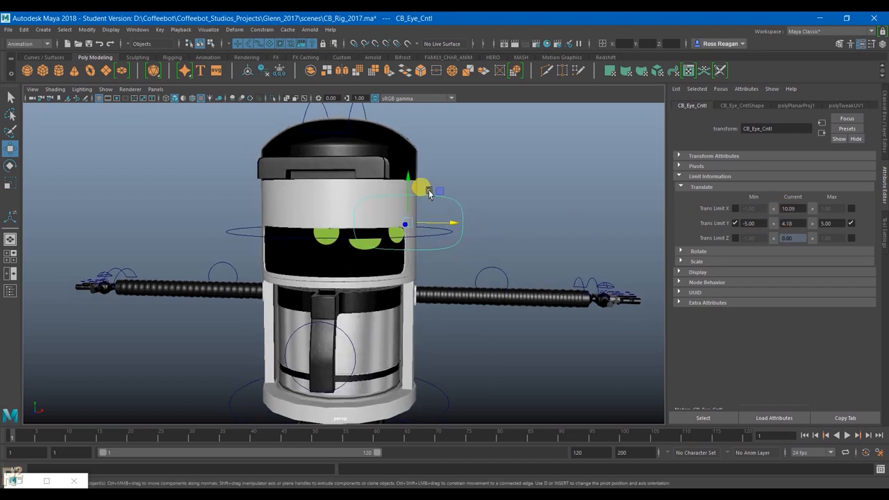
left_click_drag(422, 187, 441, 261)
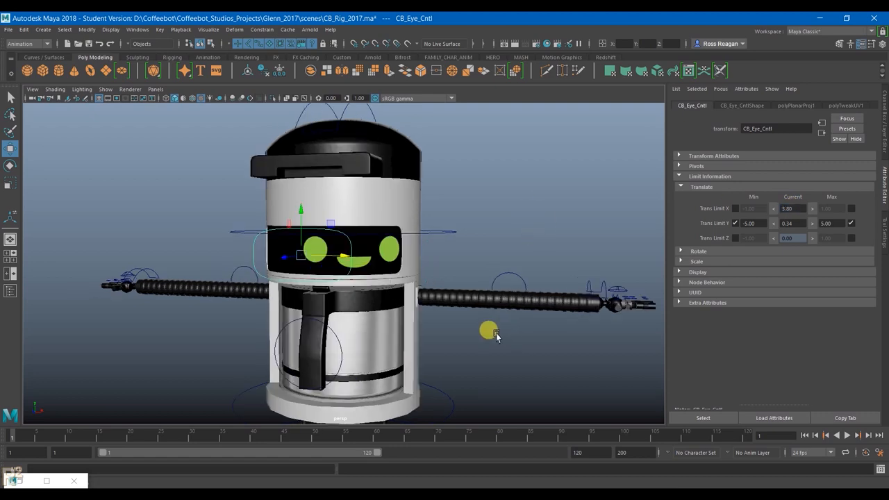
left_click_drag(488, 329, 198, 271)
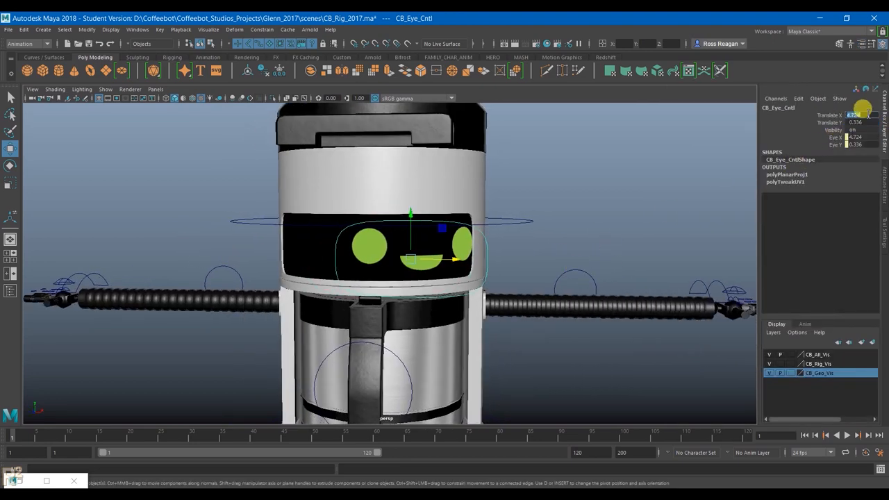
left_click_drag(451, 262, 396, 271)
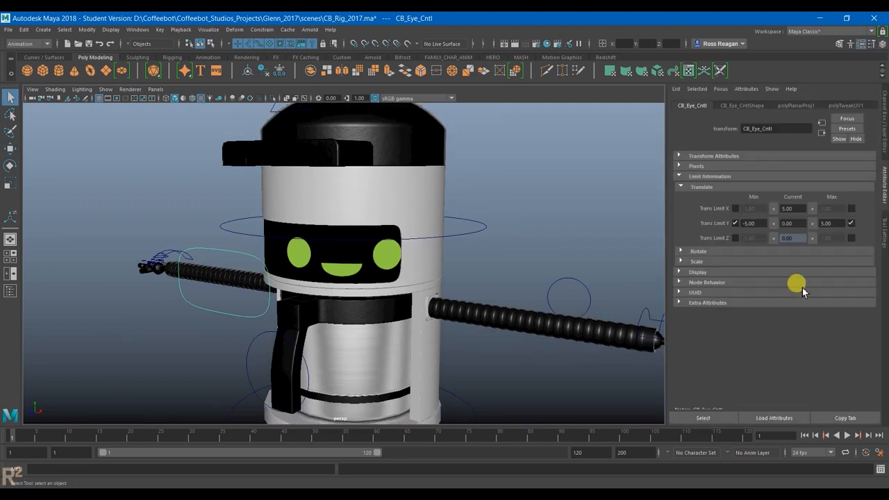
Move CB_Eye_Ctrl up, down and sideways to confirm the eyes stay inside the screen.
left_click(850, 209)
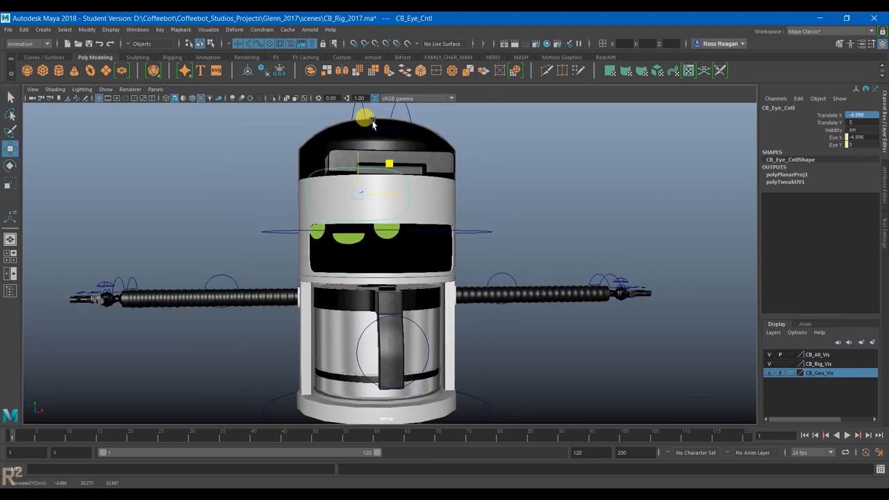
left_click_drag(366, 118, 347, 290)
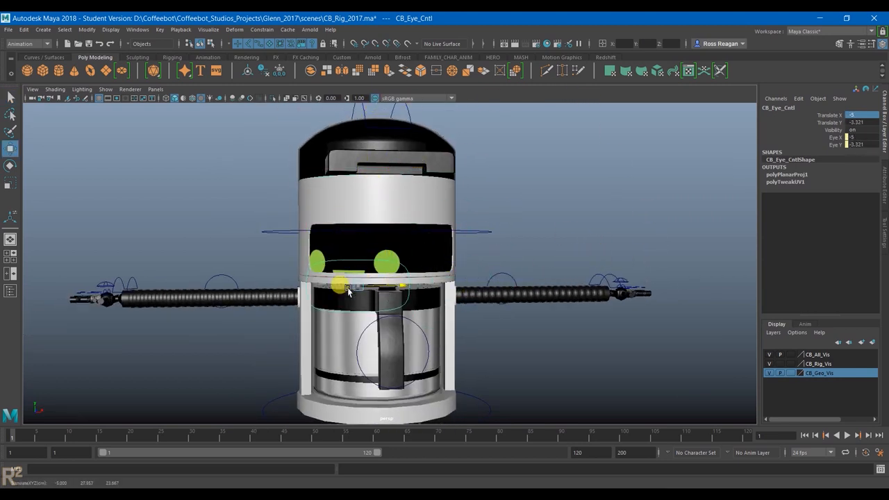
left_click_drag(336, 286, 350, 225)
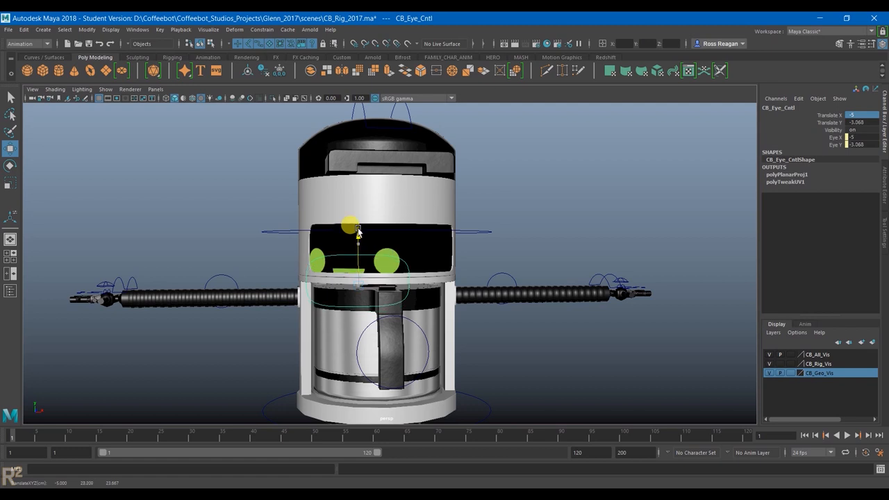
left_click_drag(350, 225, 414, 225)
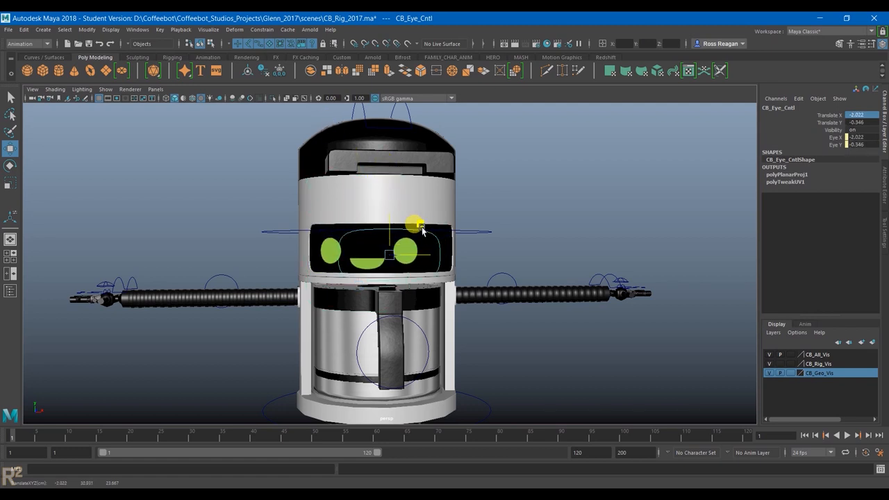
left_click_drag(417, 226, 584, 191)
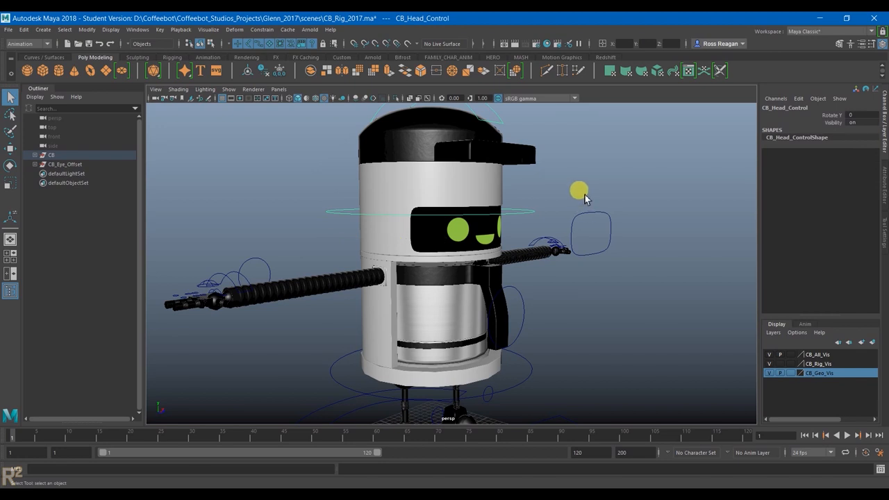
Select CB_Eye_Offset, the head joint and then CB_Body_Control in the Outliner.
left_click(66, 164)
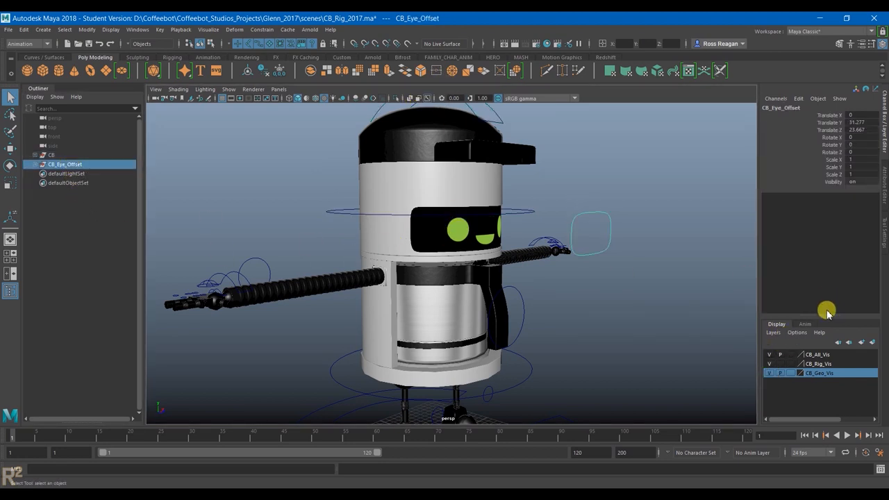
left_click(228, 89)
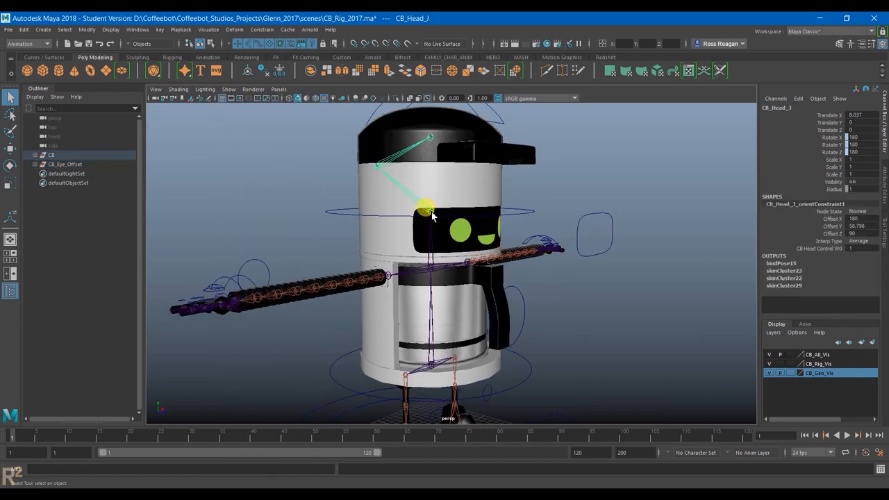
left_click(64, 164)
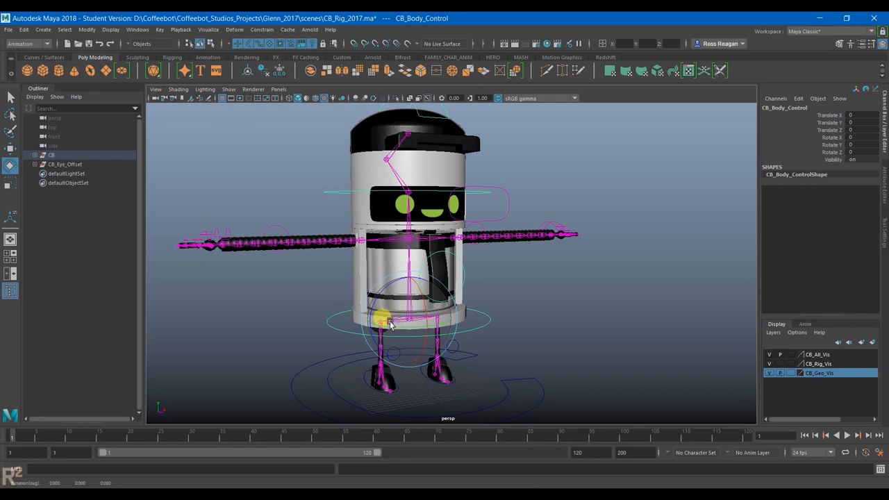
Tilt the body with CB_Body_Control and confirm the face screen follows, selecting CB_Screen.
left_click_drag(389, 323, 423, 295)
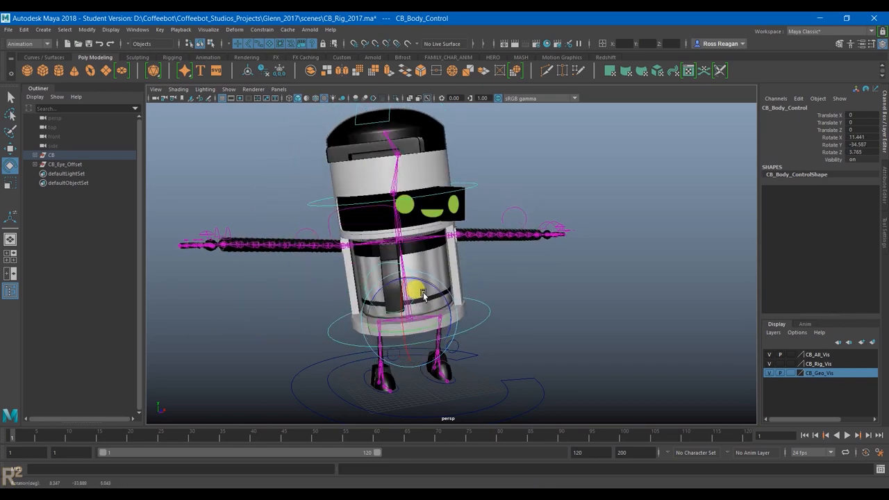
left_click_drag(423, 294, 528, 284)
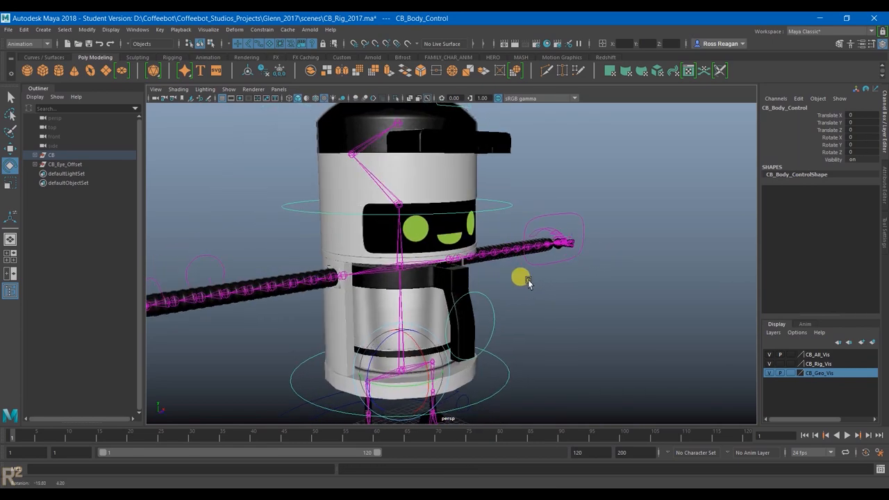
left_click(402, 262)
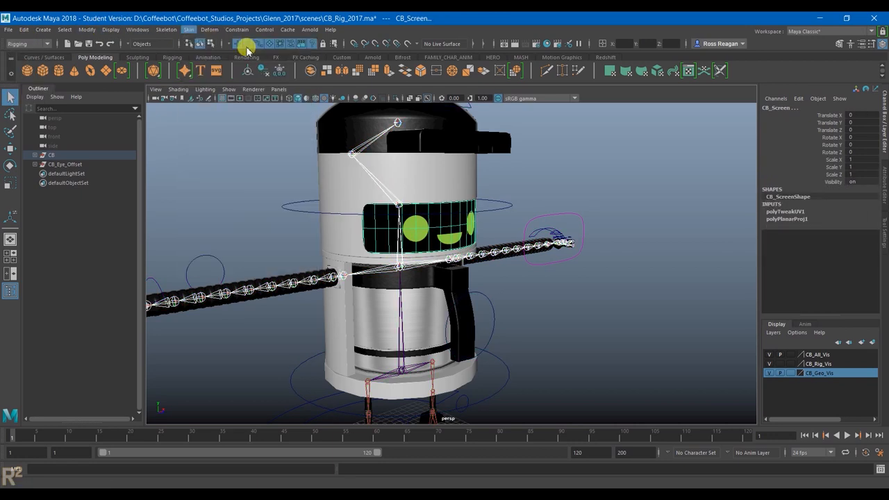
Rotate CB_Body_Control, set the Move tool's Axis Orientation, and move CB_Eye_Ctrl on the tilted robot.
left_click(189, 29)
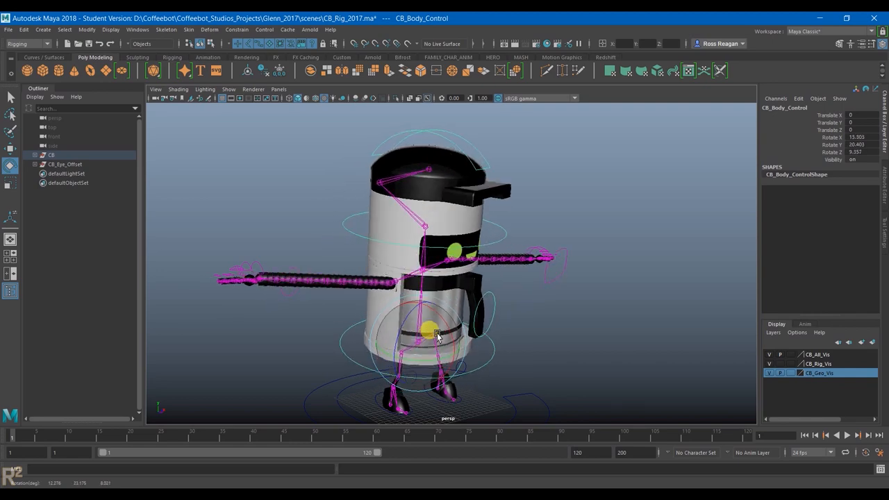
left_click_drag(434, 331, 391, 197)
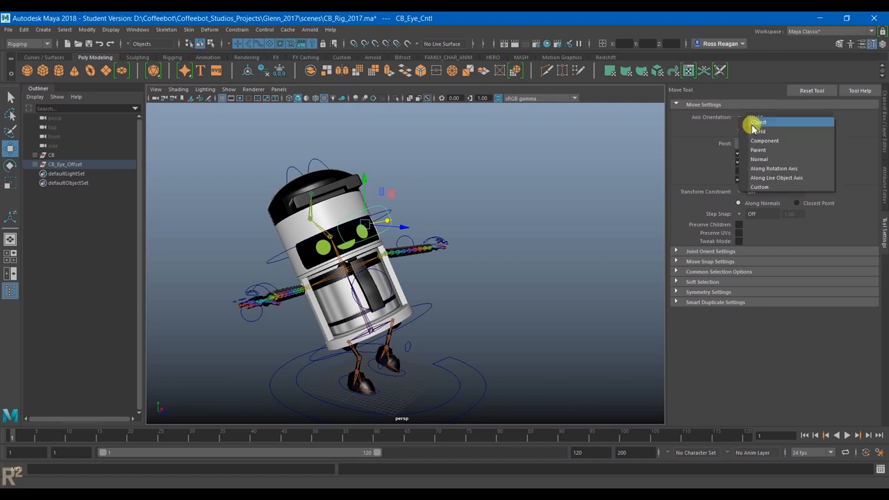
left_click(757, 122)
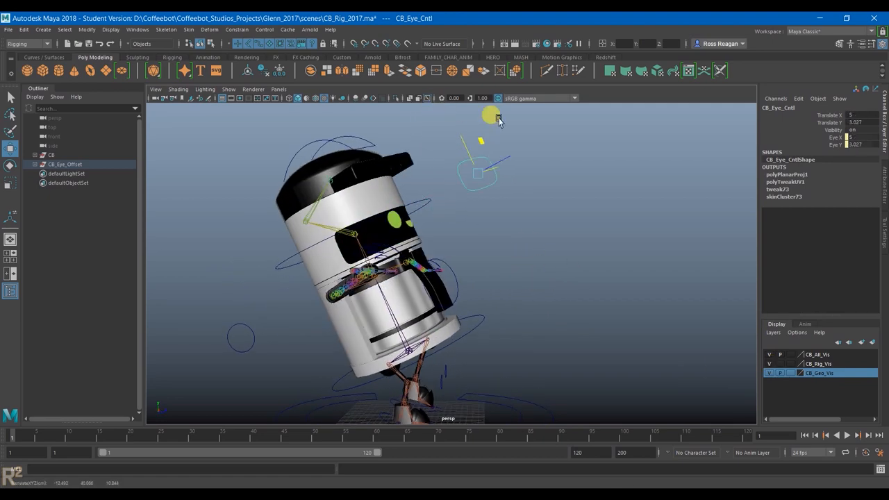
left_click_drag(492, 114, 583, 195)
type("0")
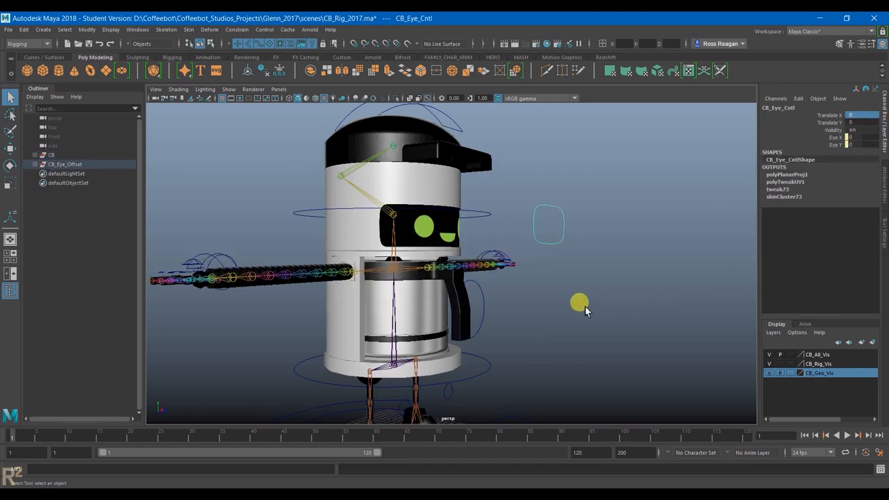
Shift the eyes with CB_Eye_Ctrl, then show CB_Screen's CB_face_layers layered texture attributes.
left_click_drag(581, 302, 512, 311)
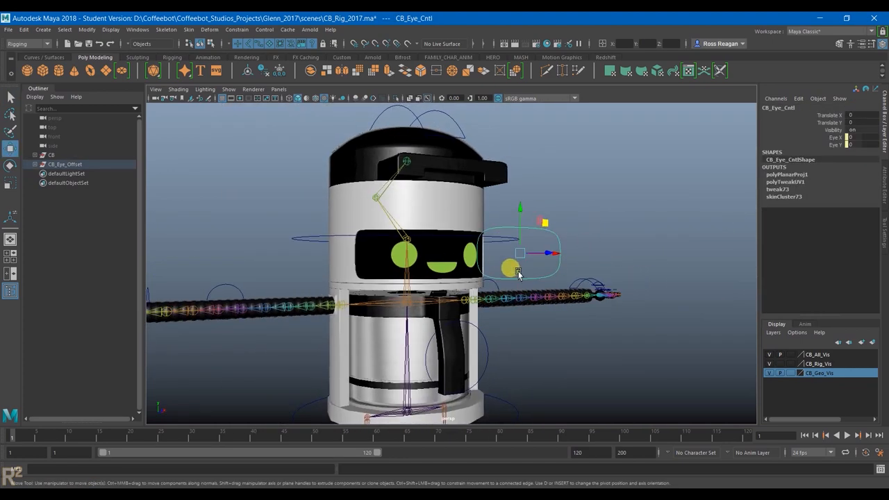
left_click_drag(520, 266, 541, 239)
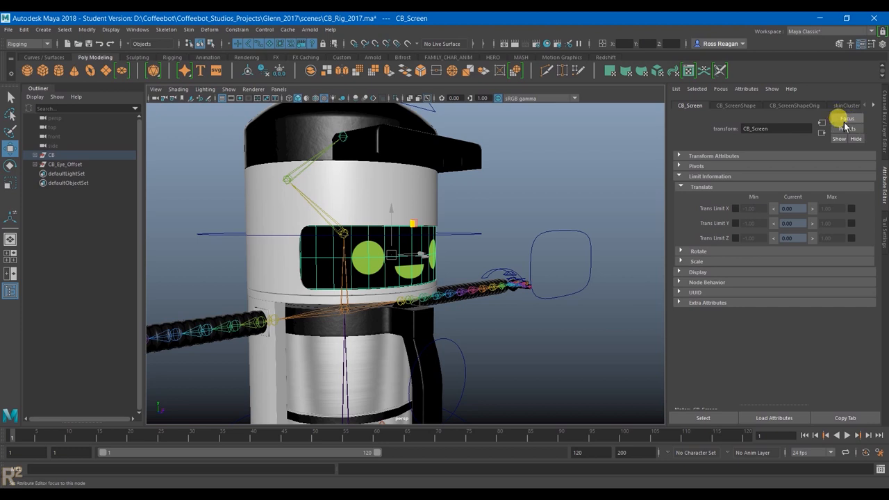
left_click(828, 105)
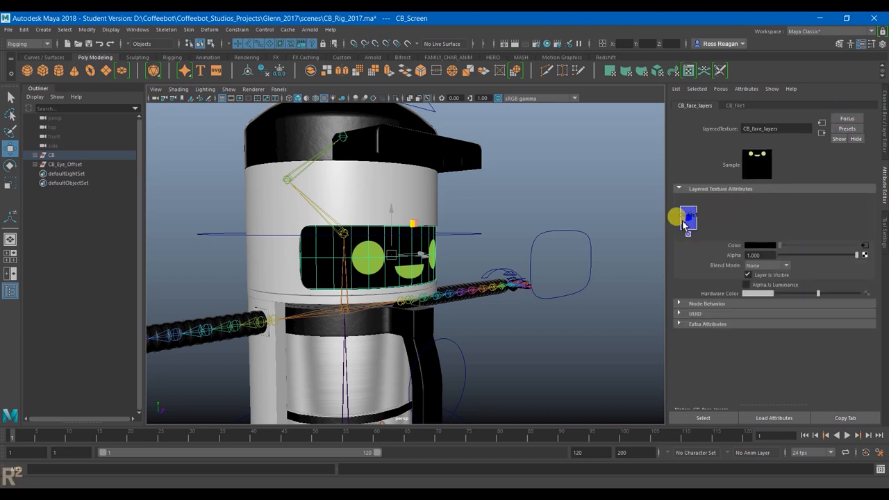
Adjust the face texture layers, then select the CB_Eye_Ctrl curve to view its shape node.
left_click_drag(678, 216, 719, 221)
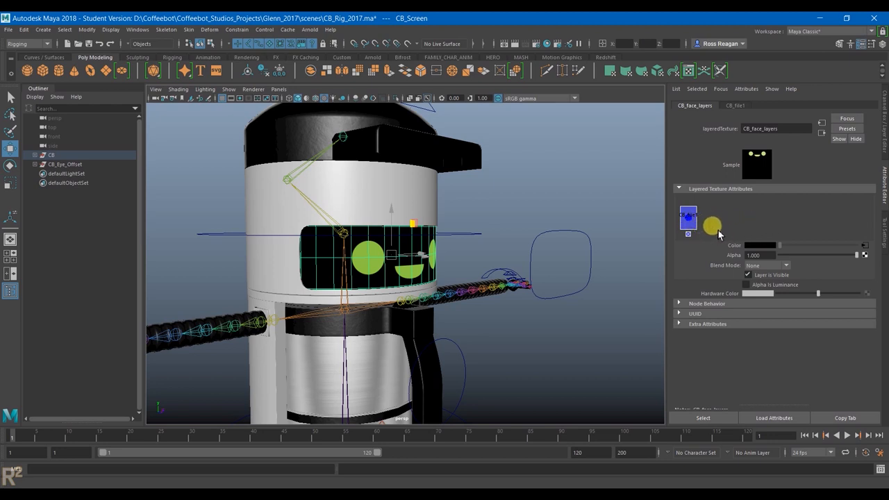
left_click_drag(711, 225, 567, 317)
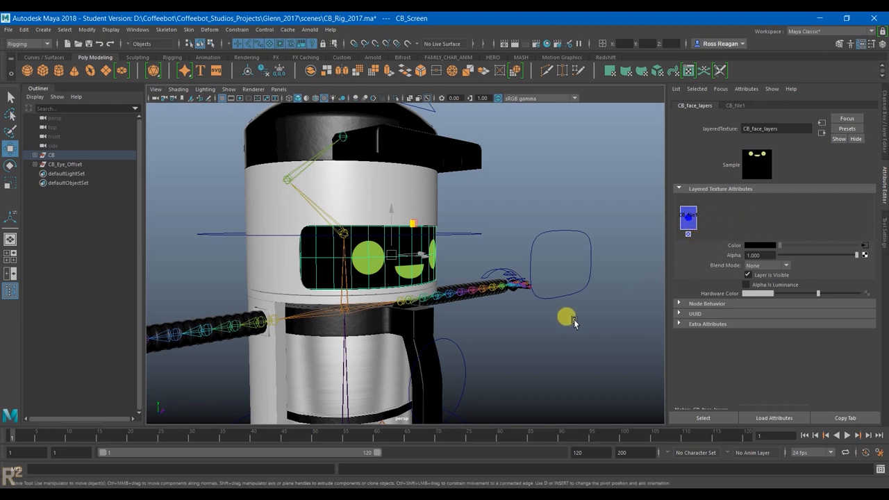
left_click_drag(567, 316, 528, 276)
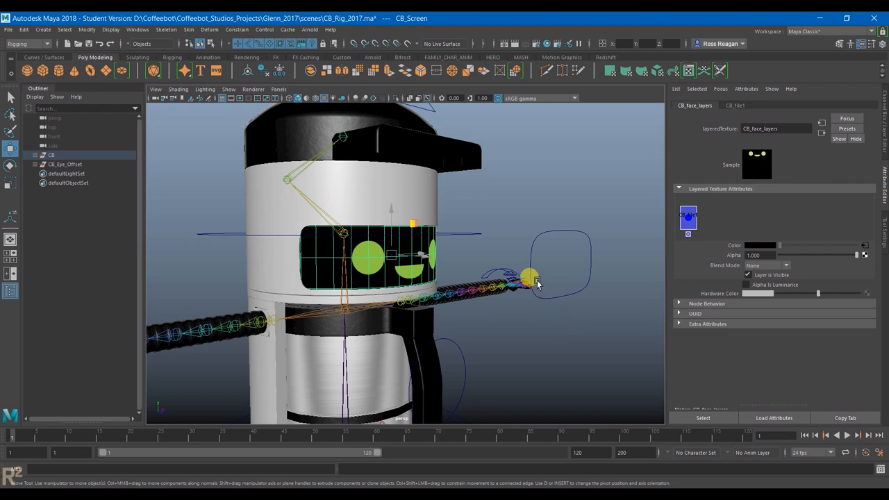
left_click_drag(529, 275, 545, 239)
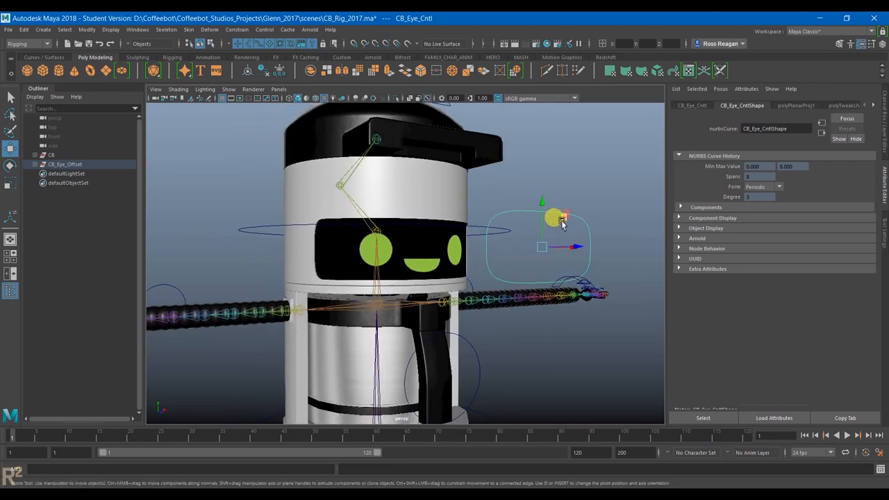
Deselect everything and dolly out to frame the whole robot rig.
left_click_drag(561, 222, 591, 205)
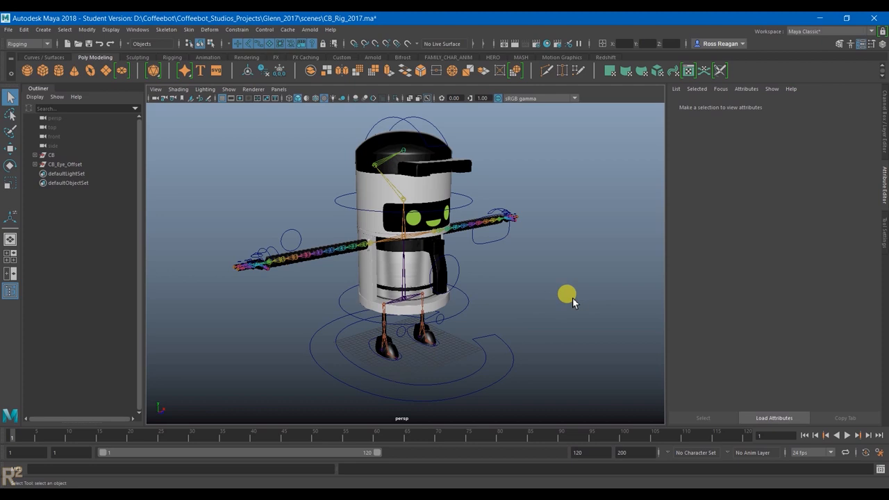
mouse_move(571, 286)
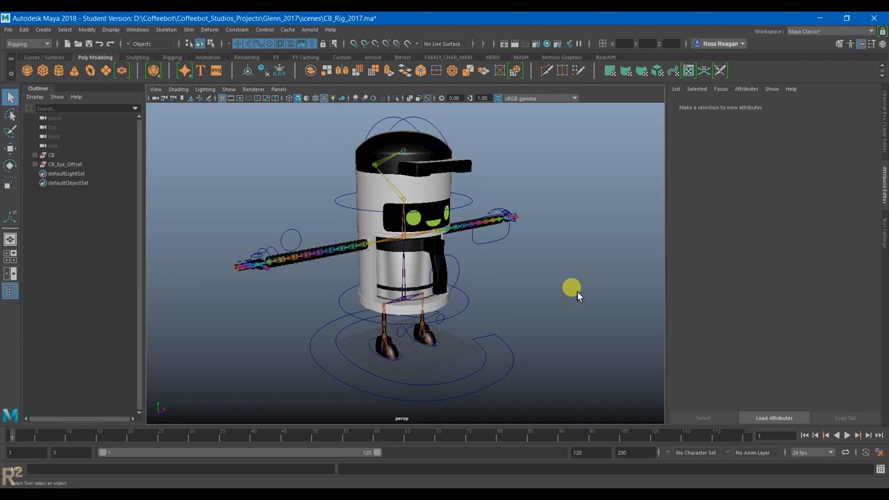
mouse_move(567, 291)
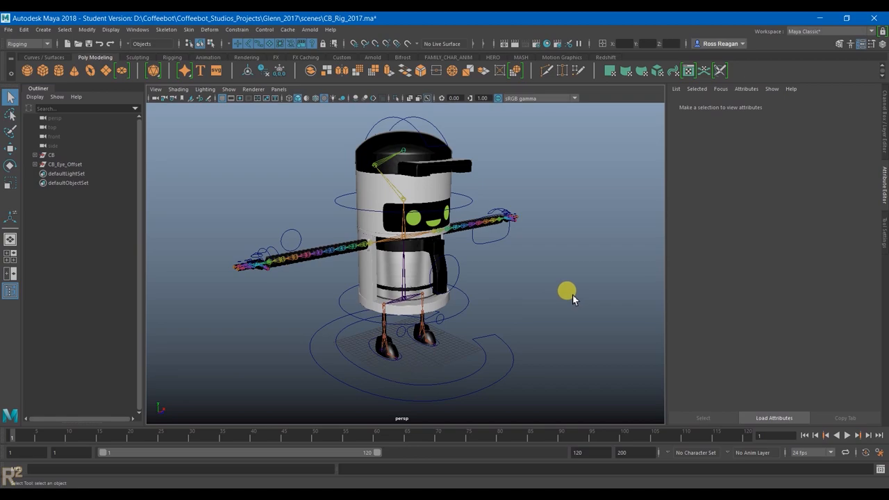